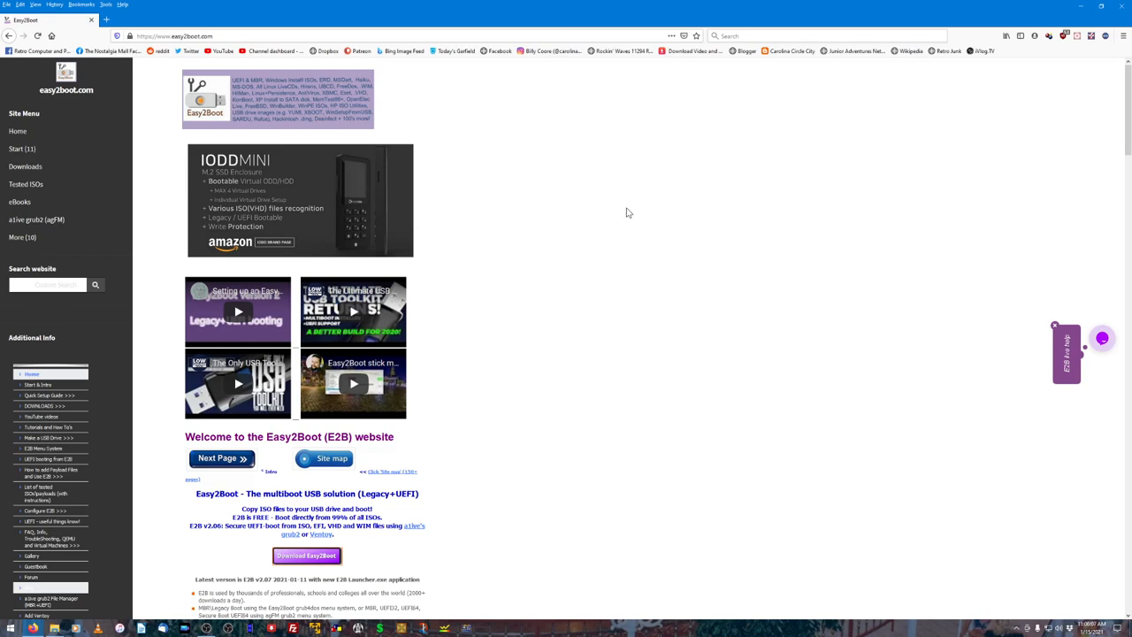
pyautogui.moveTo(550, 237)
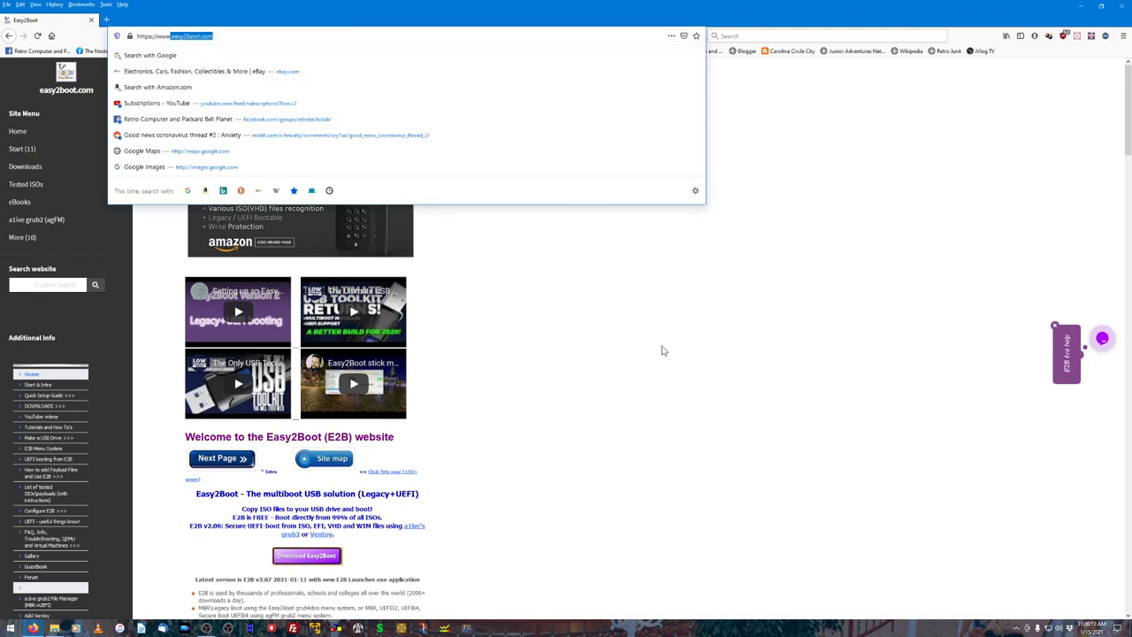
# Step: Open the FossHub Easy2Boot downloads page and scroll to the v2.07 installer listings
pyautogui.click(638, 350)
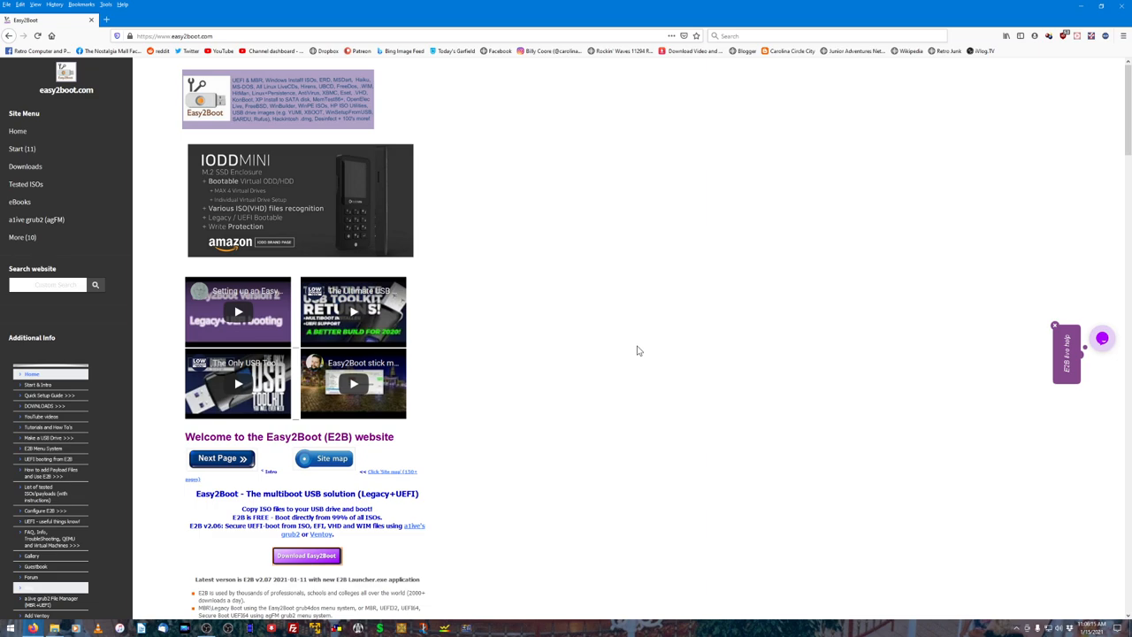
pyautogui.moveTo(546, 363)
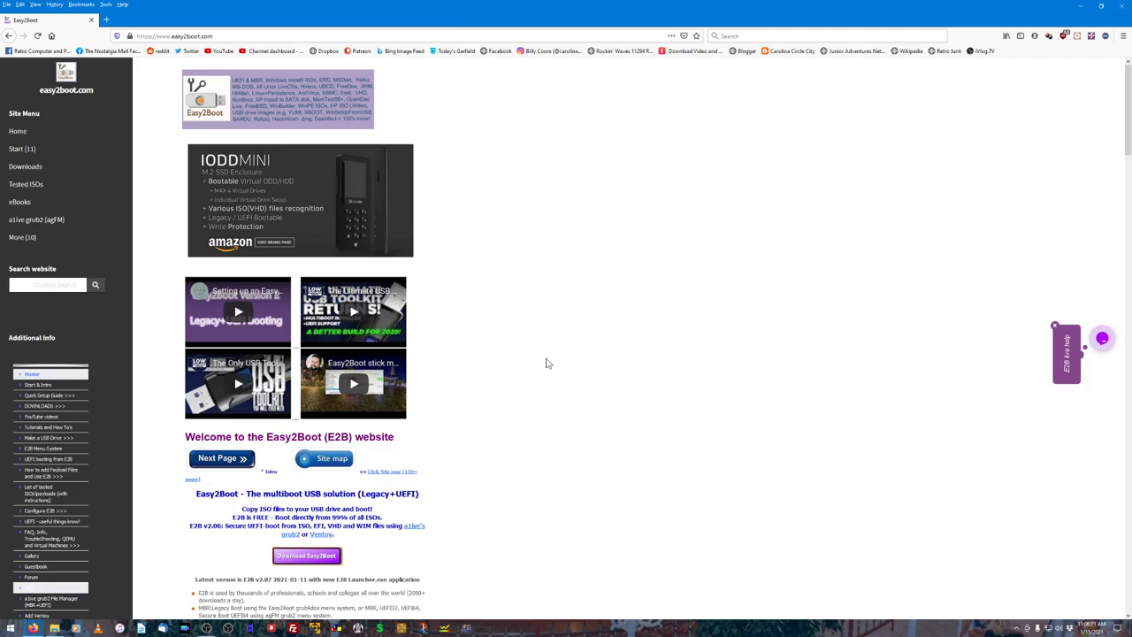
pyautogui.scroll(-3)
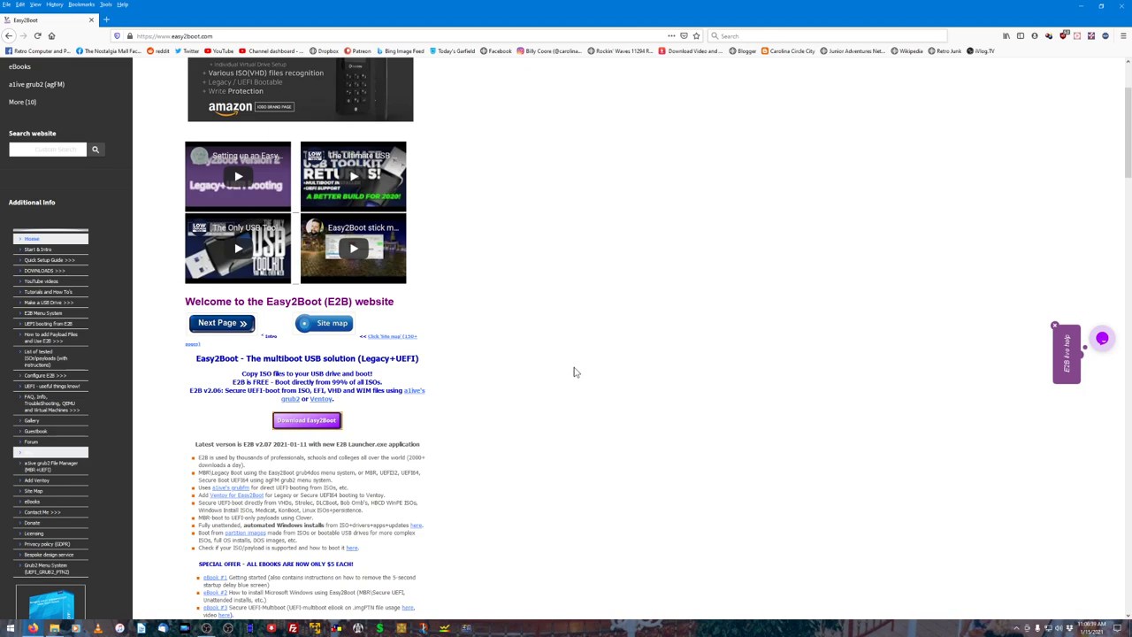
pyautogui.moveTo(610, 378)
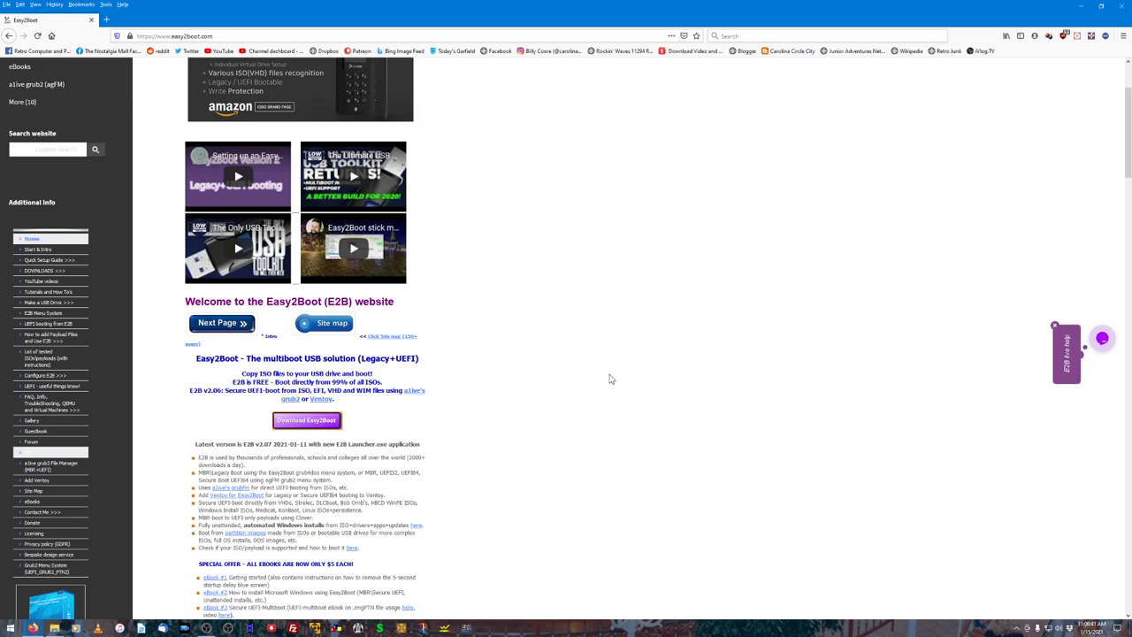
pyautogui.moveTo(452, 478)
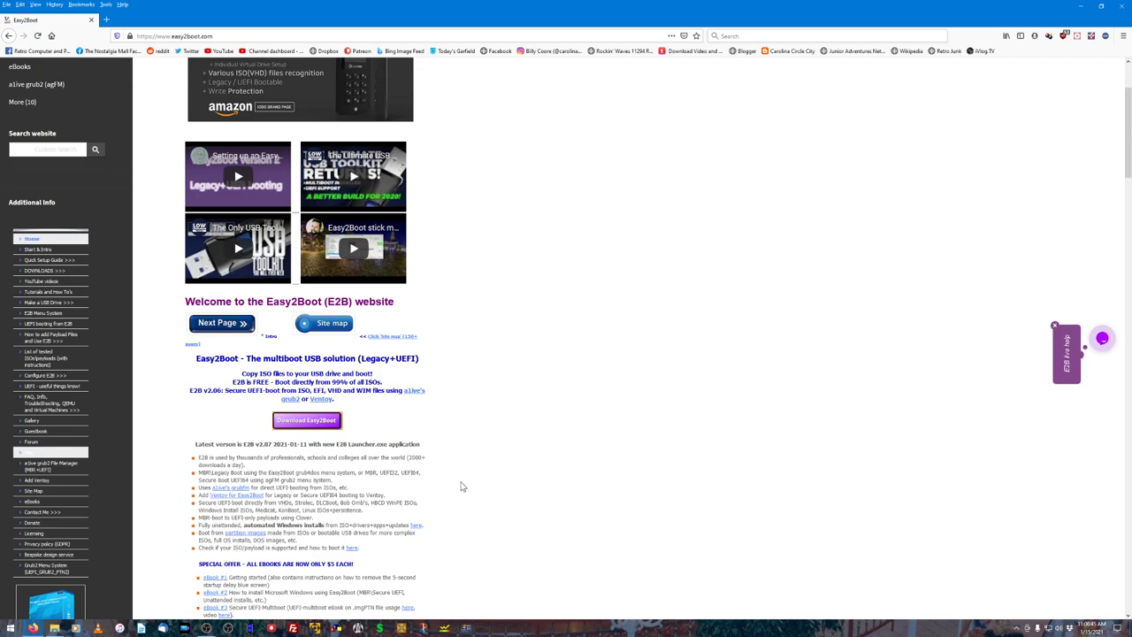
pyautogui.moveTo(525, 502)
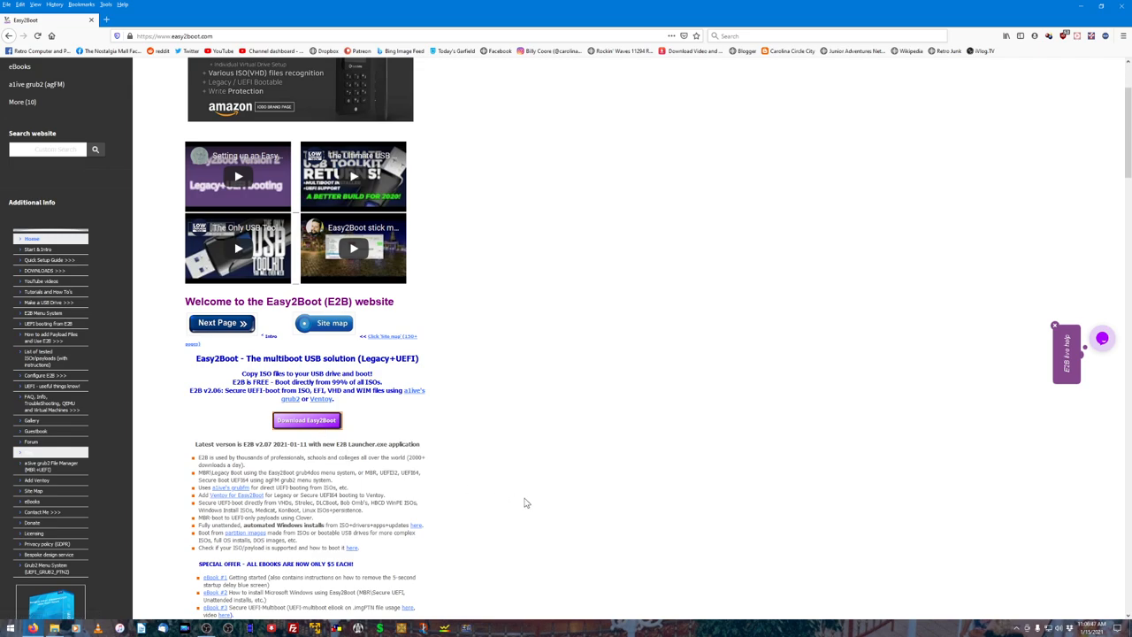
pyautogui.moveTo(527, 503)
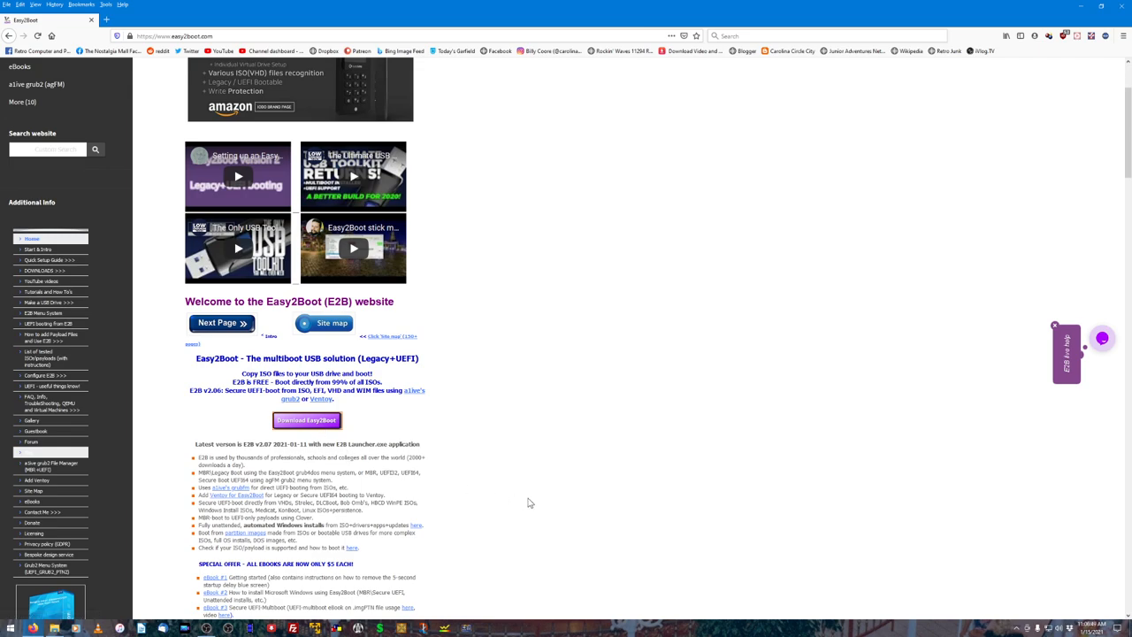
pyautogui.moveTo(510, 511)
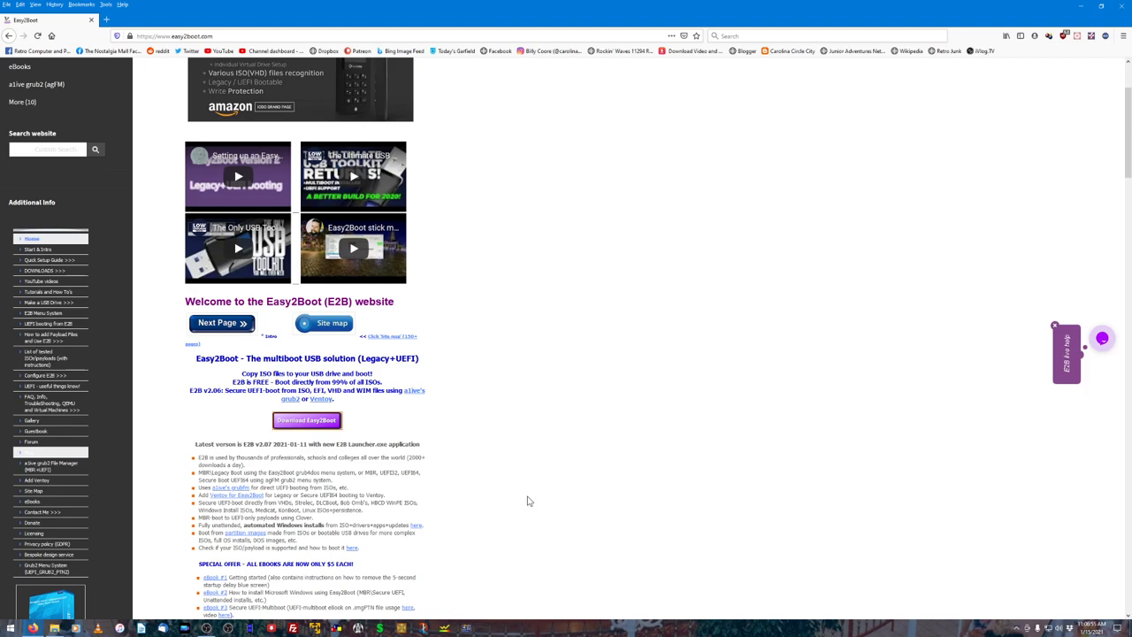
pyautogui.moveTo(497, 483)
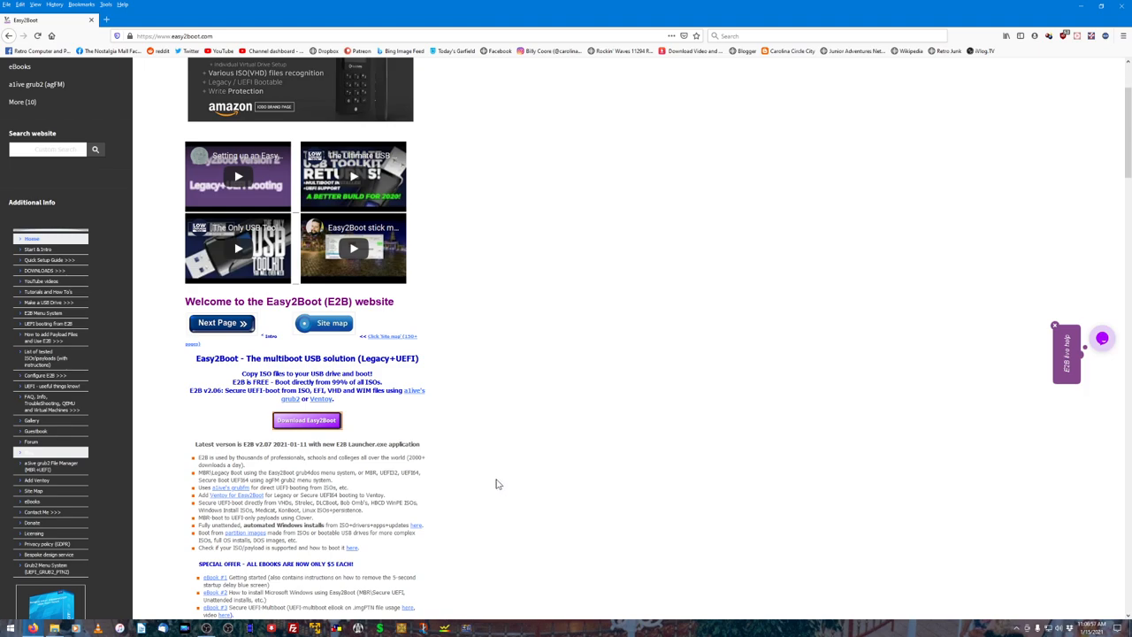
pyautogui.moveTo(446, 475)
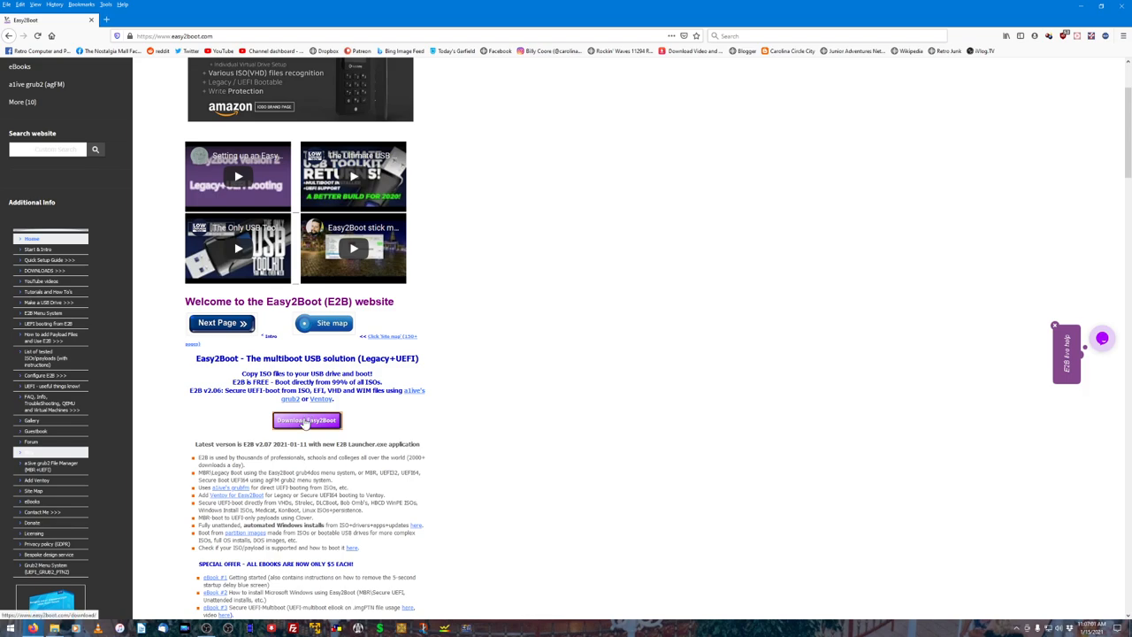
pyautogui.click(306, 420)
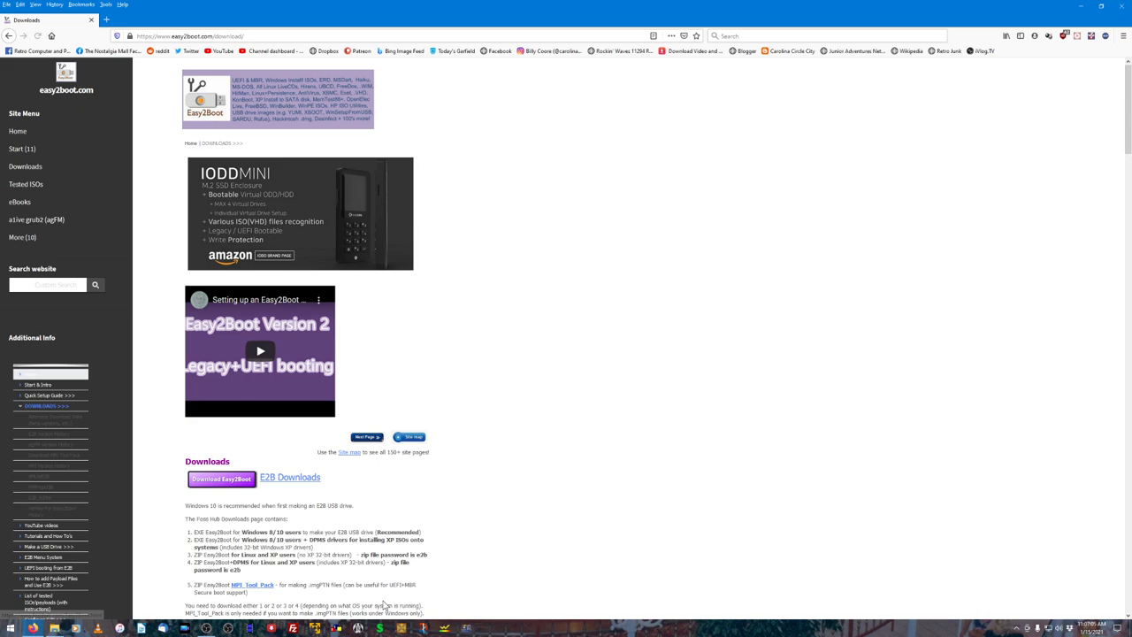
pyautogui.scroll(-3)
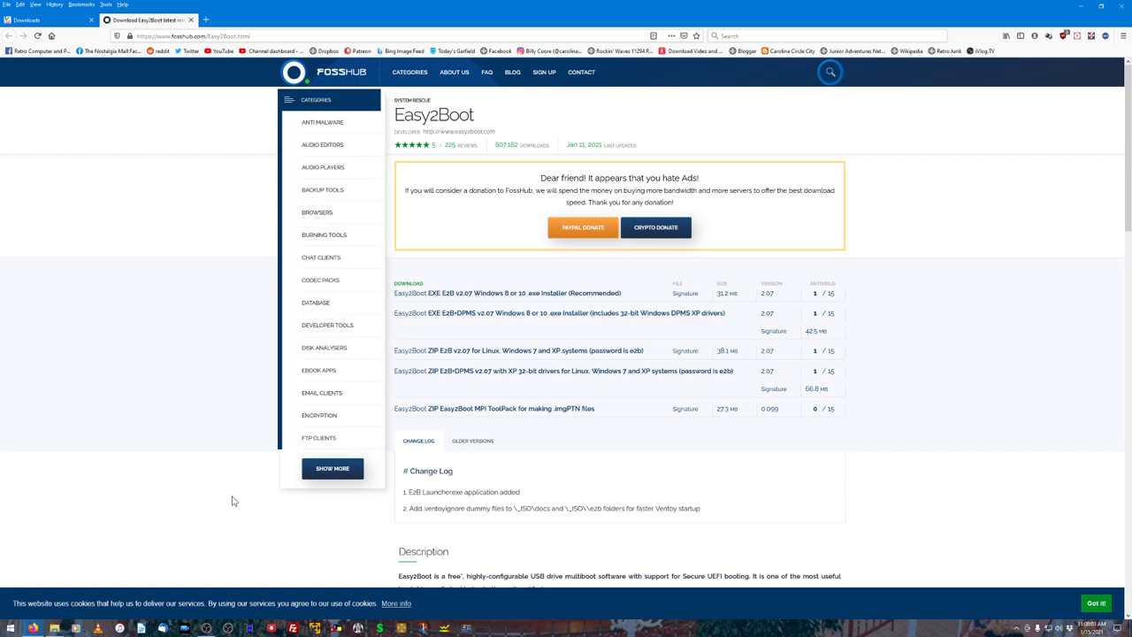
pyautogui.moveTo(642, 431)
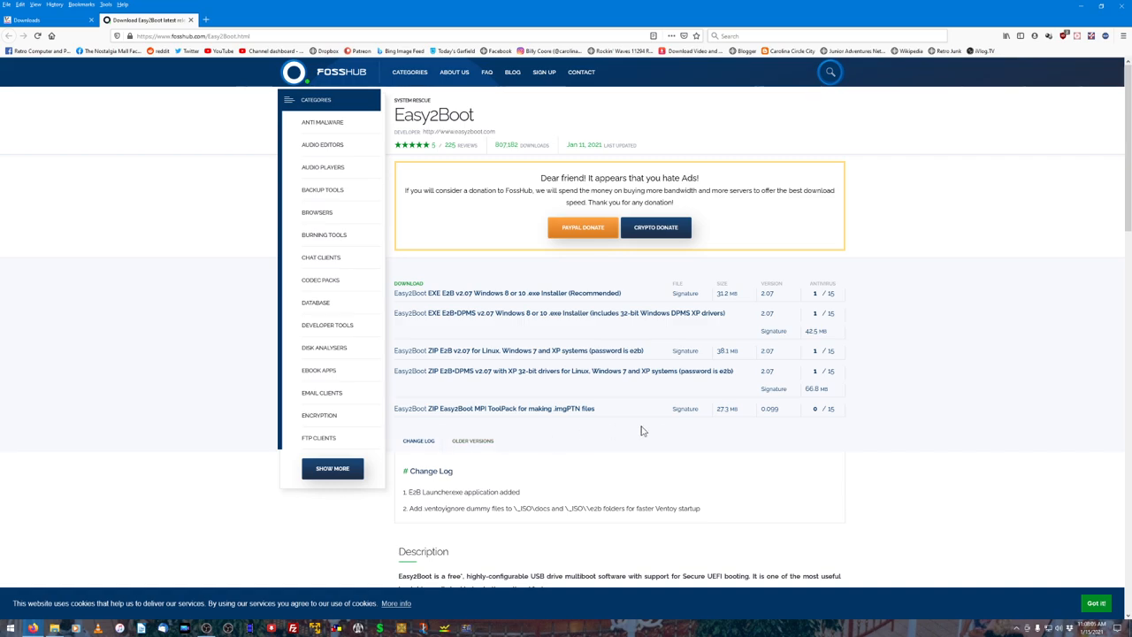
pyautogui.moveTo(457, 316)
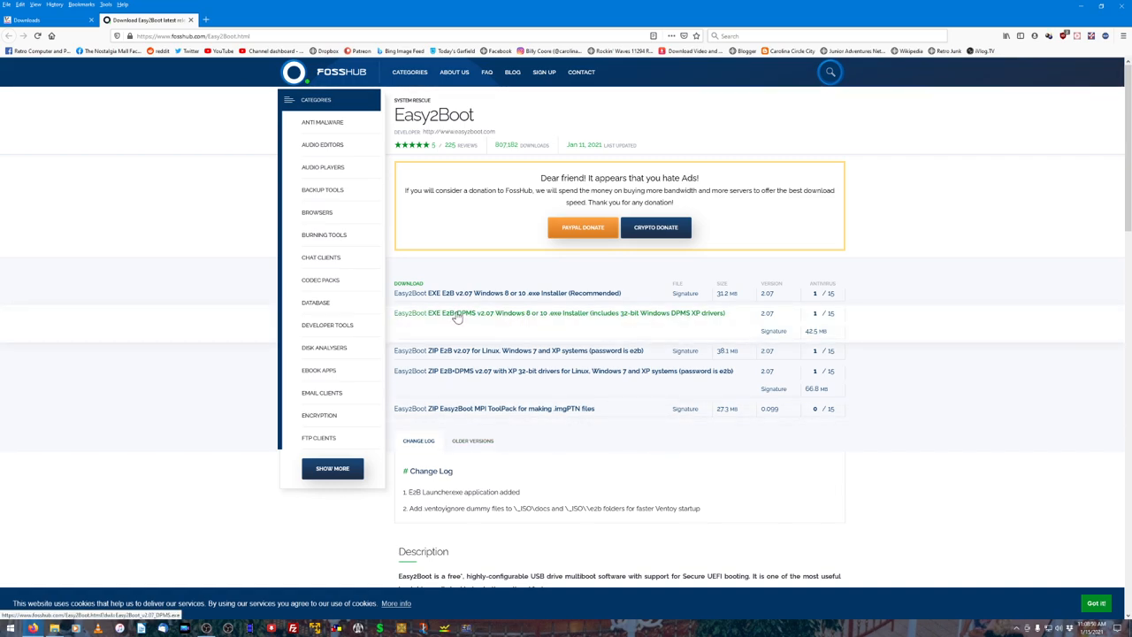
pyautogui.moveTo(433, 326)
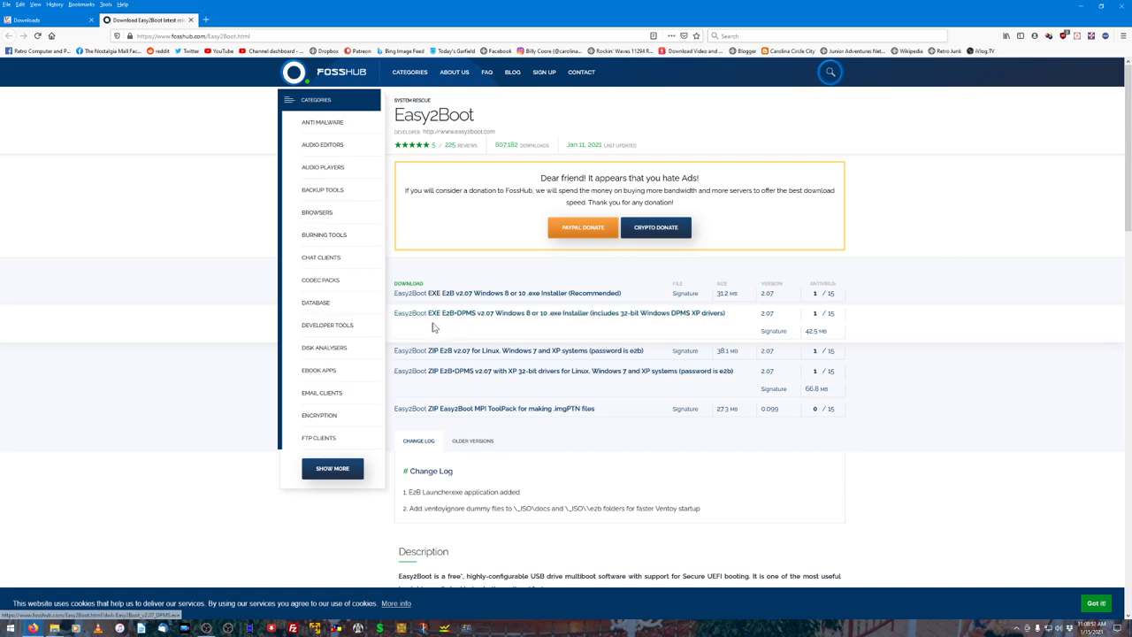
pyautogui.moveTo(464, 313)
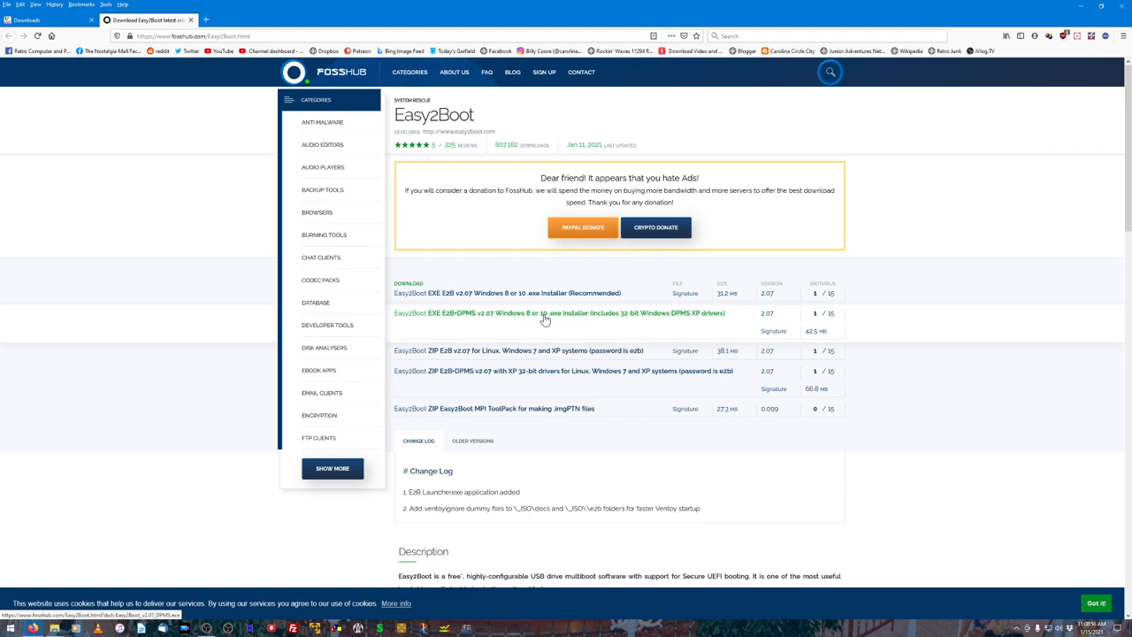
# Step: Download the E2B-DPMS v2.07 installer and save it into the Downloads folder
pyautogui.click(559, 313)
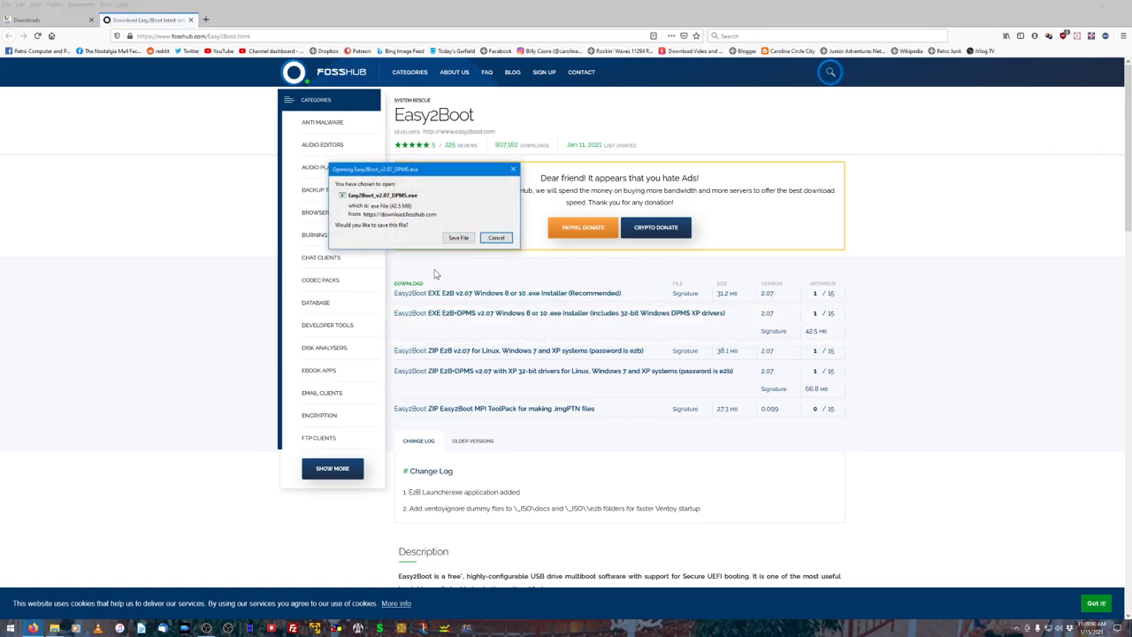
pyautogui.click(458, 237)
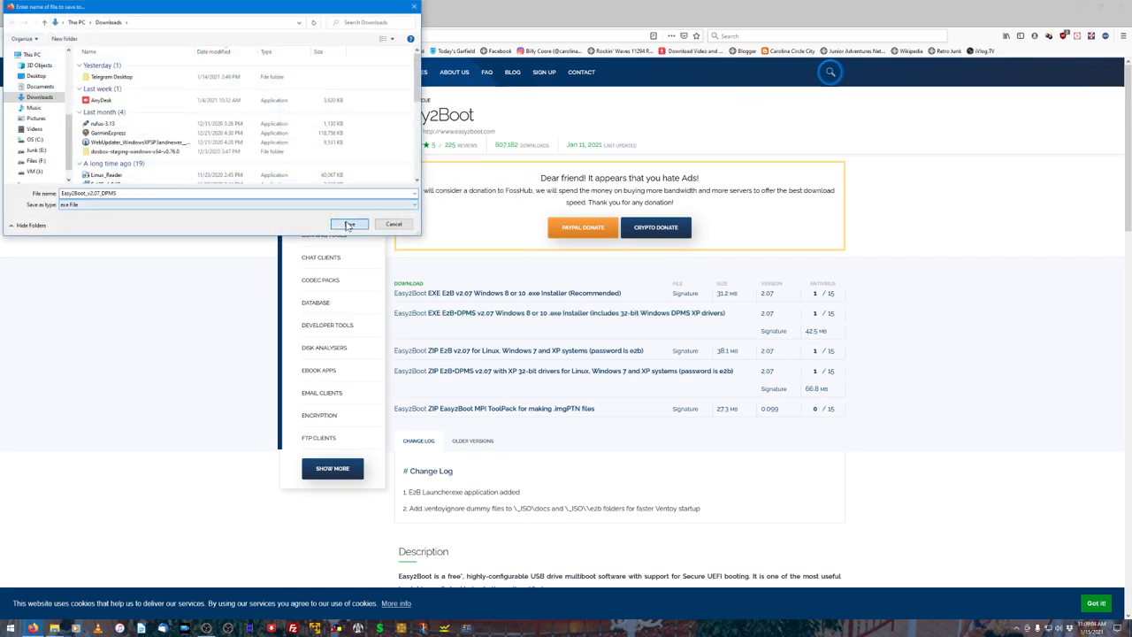
pyautogui.click(348, 224)
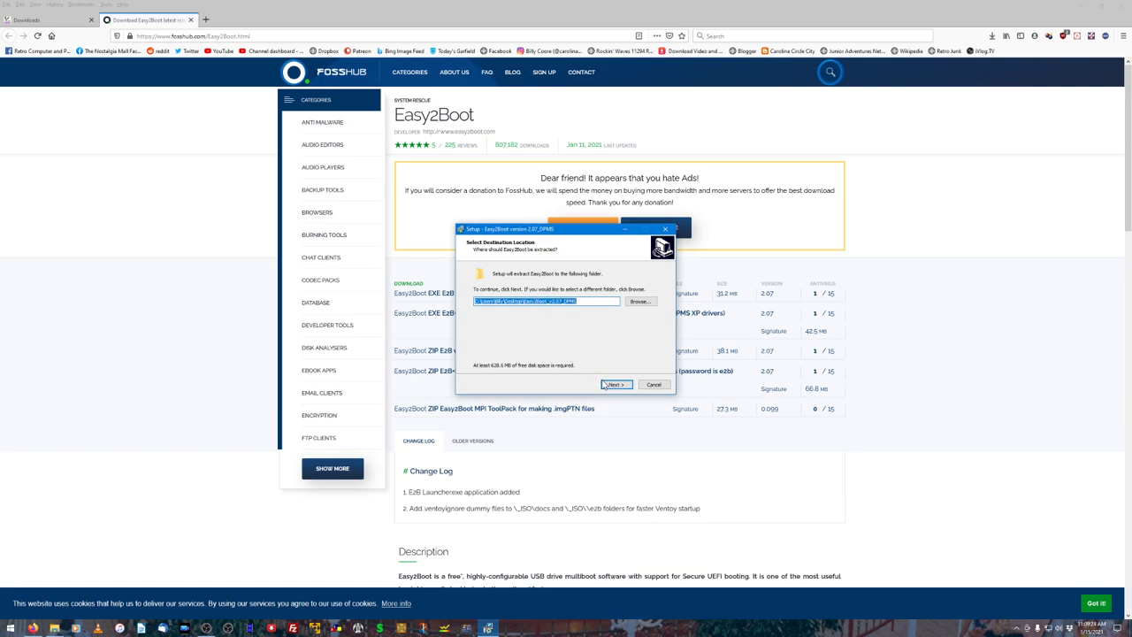
# Step: Accept the default extraction folder to extract Easy2Boot and start Make_E2B
pyautogui.click(613, 383)
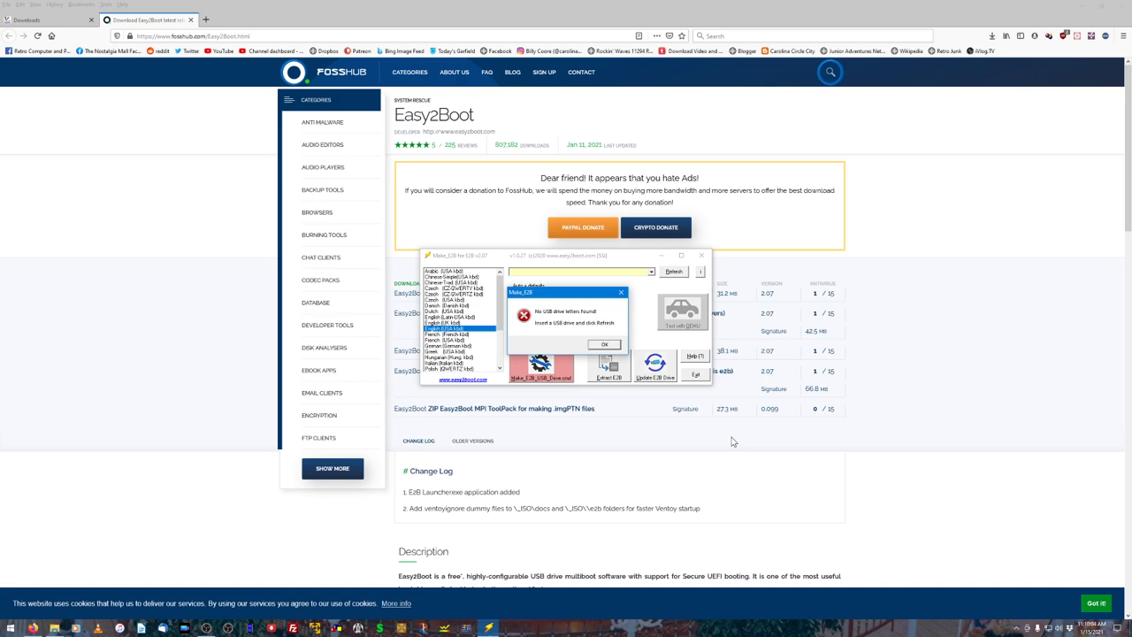
# Step: Dismiss the 'No USB drive letters found' message in Make_E2B
pyautogui.click(605, 344)
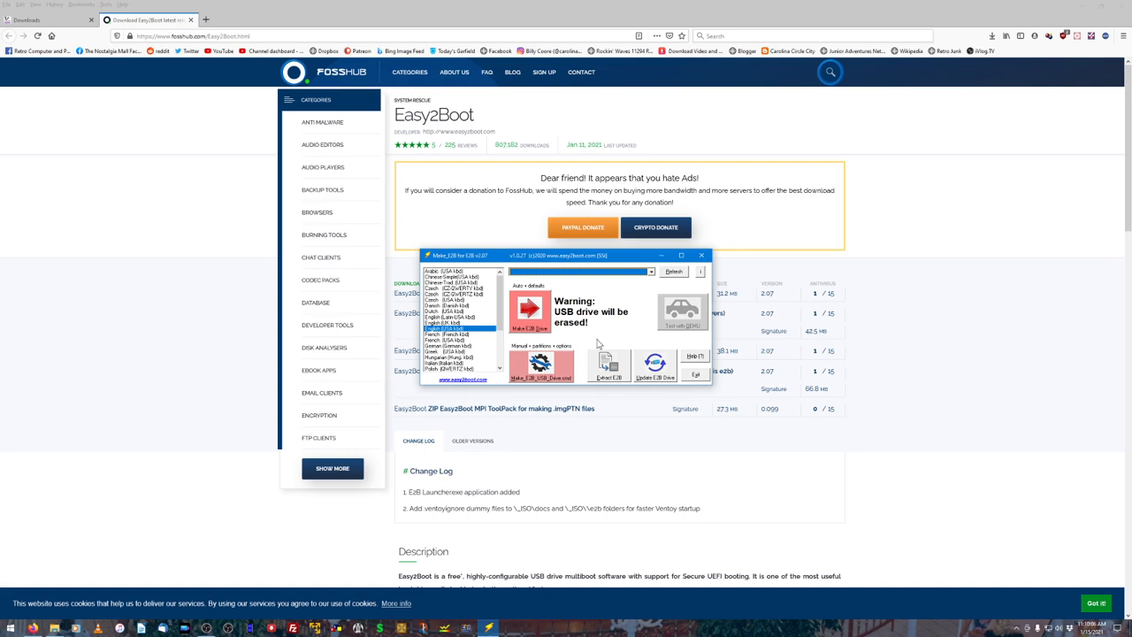
pyautogui.moveTo(596, 345)
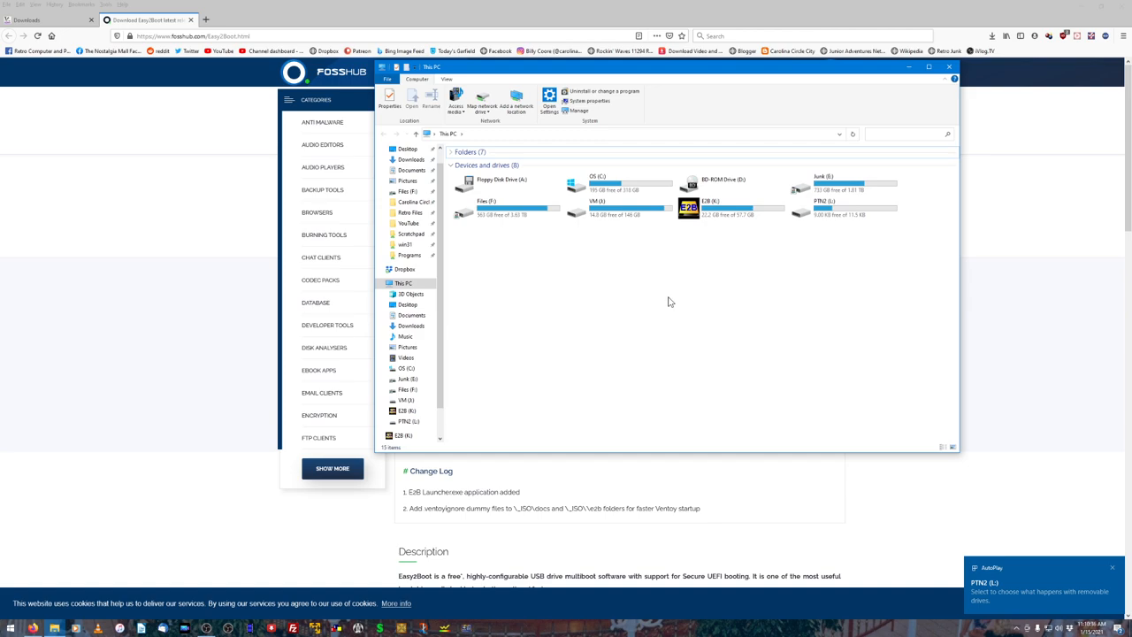
pyautogui.moveTo(680, 280)
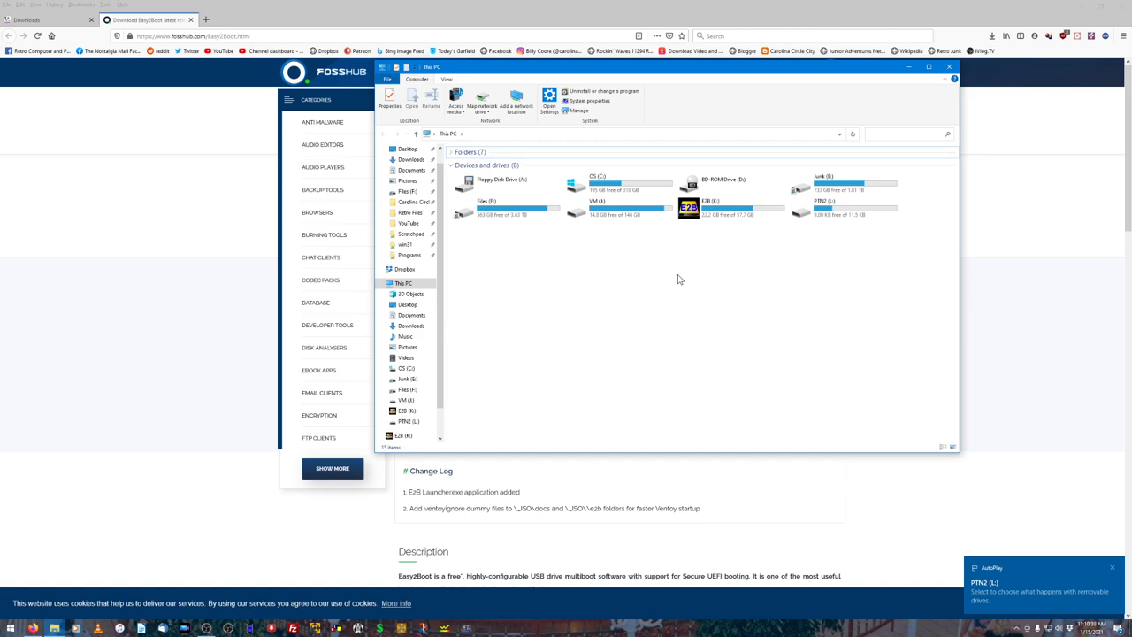
pyautogui.moveTo(695, 235)
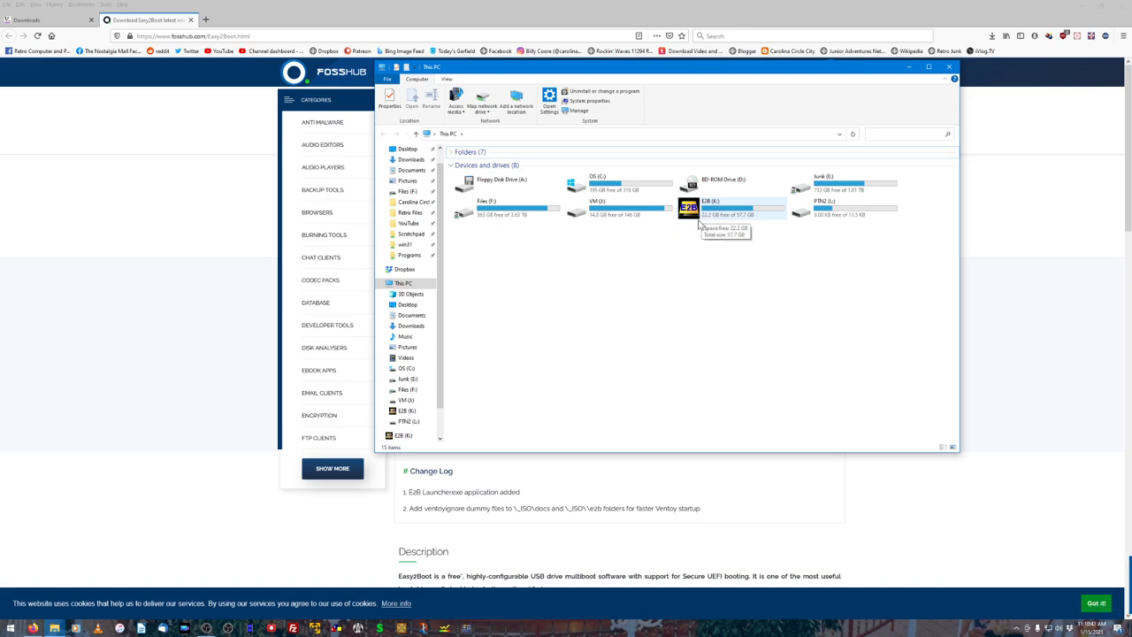
# Step: Open E2B (K:), then _ISO, WINDOWS, and the XP folder
pyautogui.doubleClick(689, 207)
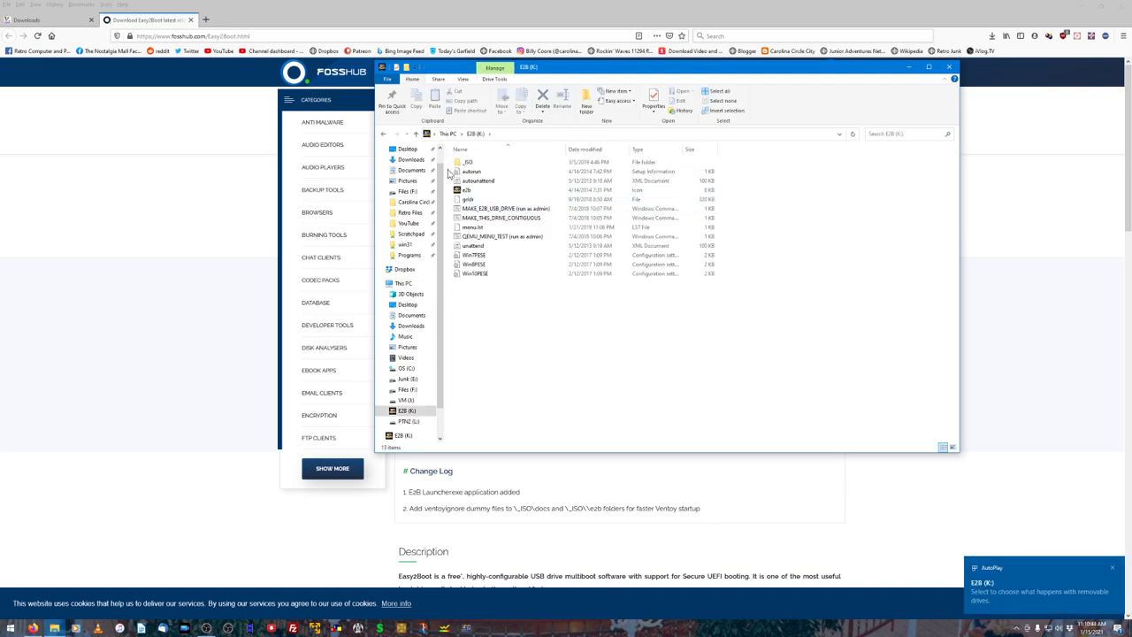
pyautogui.doubleClick(467, 162)
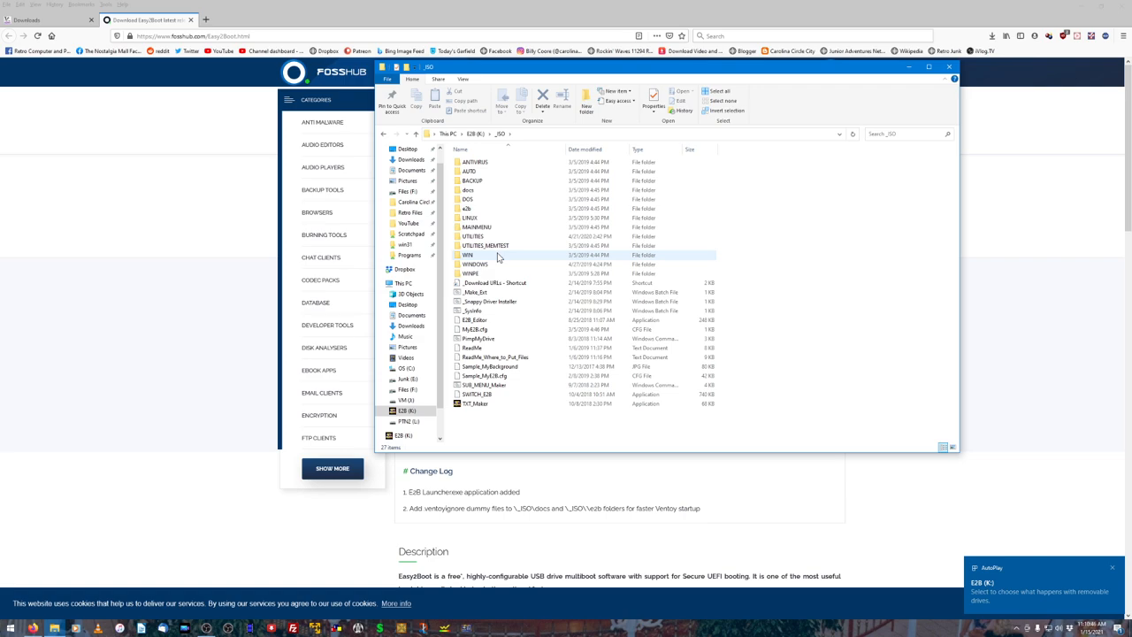
pyautogui.doubleClick(474, 264)
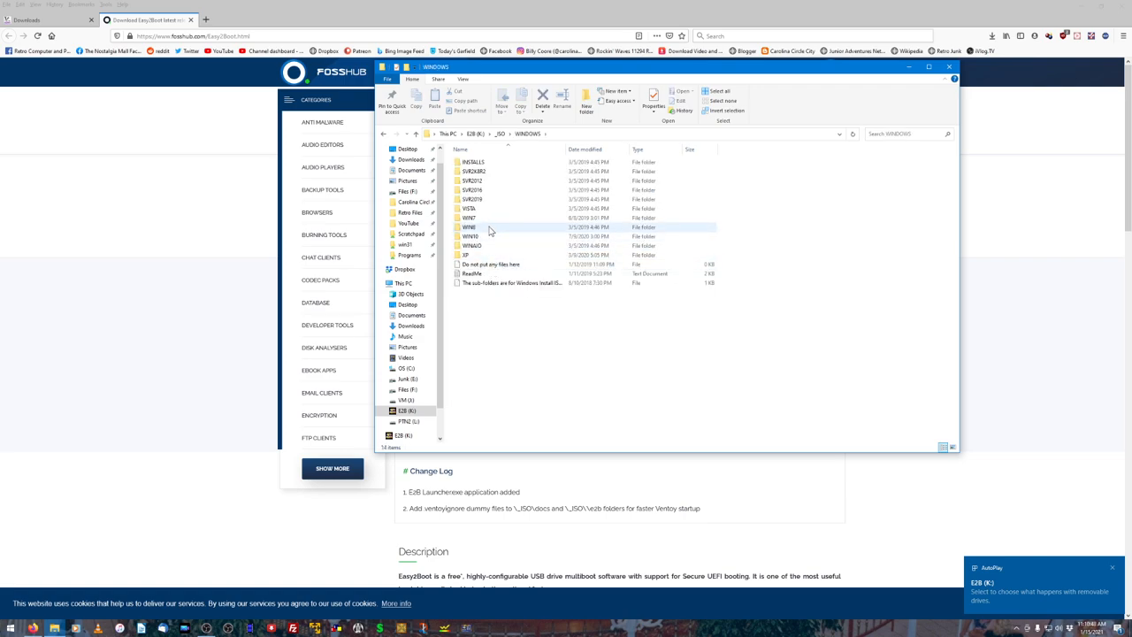
pyautogui.click(469, 254)
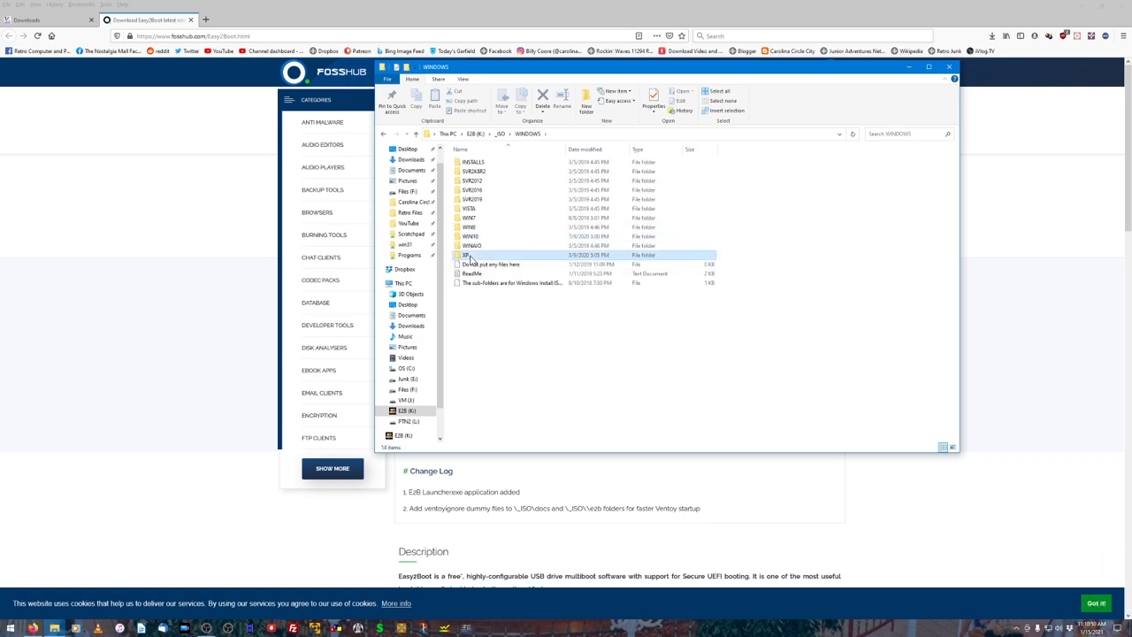
pyautogui.doubleClick(469, 254)
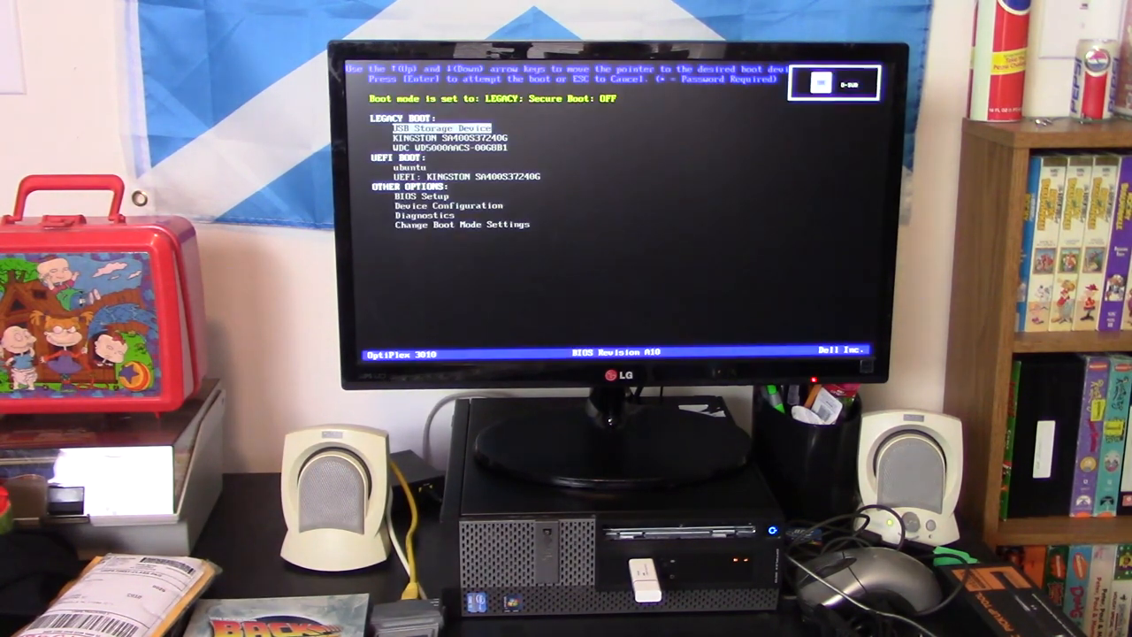
# Step: Boot from USB Storage Device, pick option 5 (XP Professional Unofficial SP4), auto-detect drivers
pyautogui.press('Down')
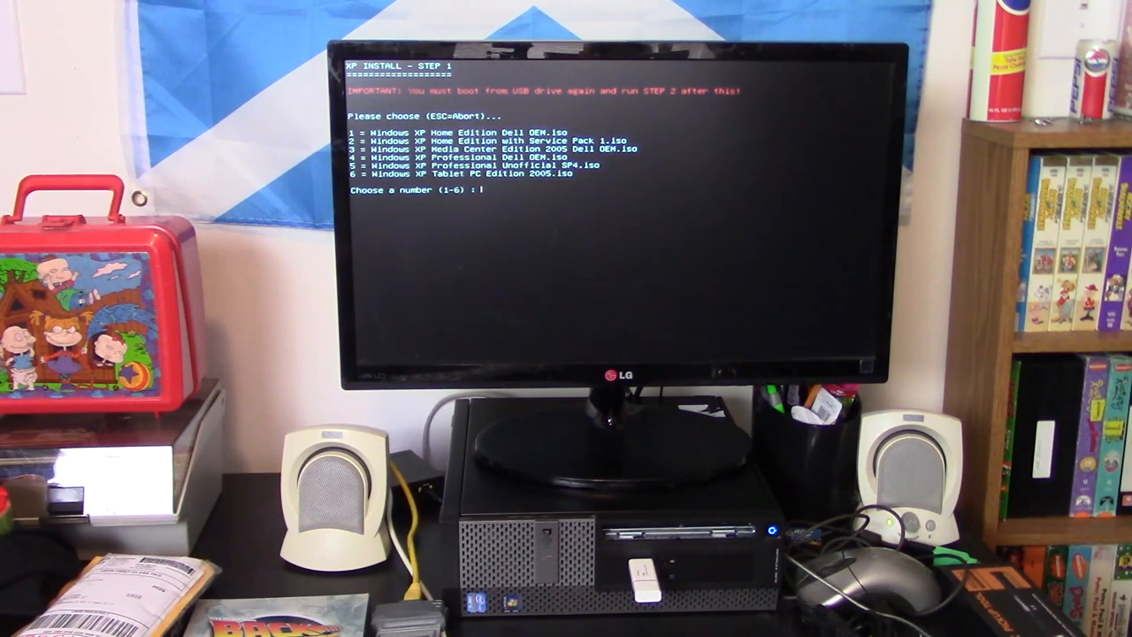
pyautogui.write('5')
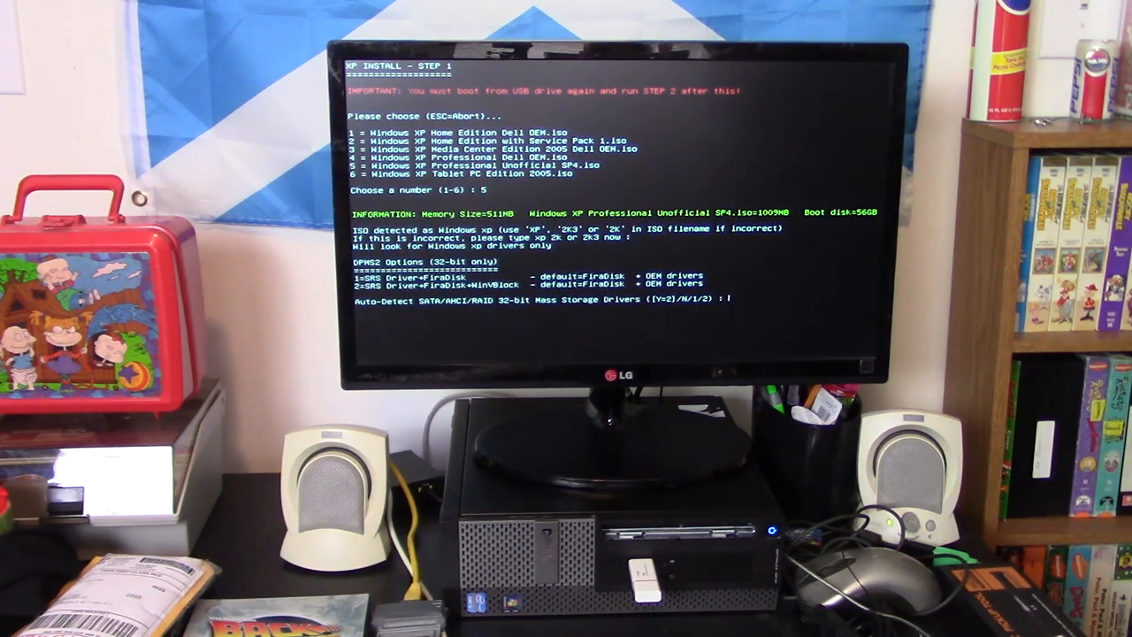
pyautogui.write('y')
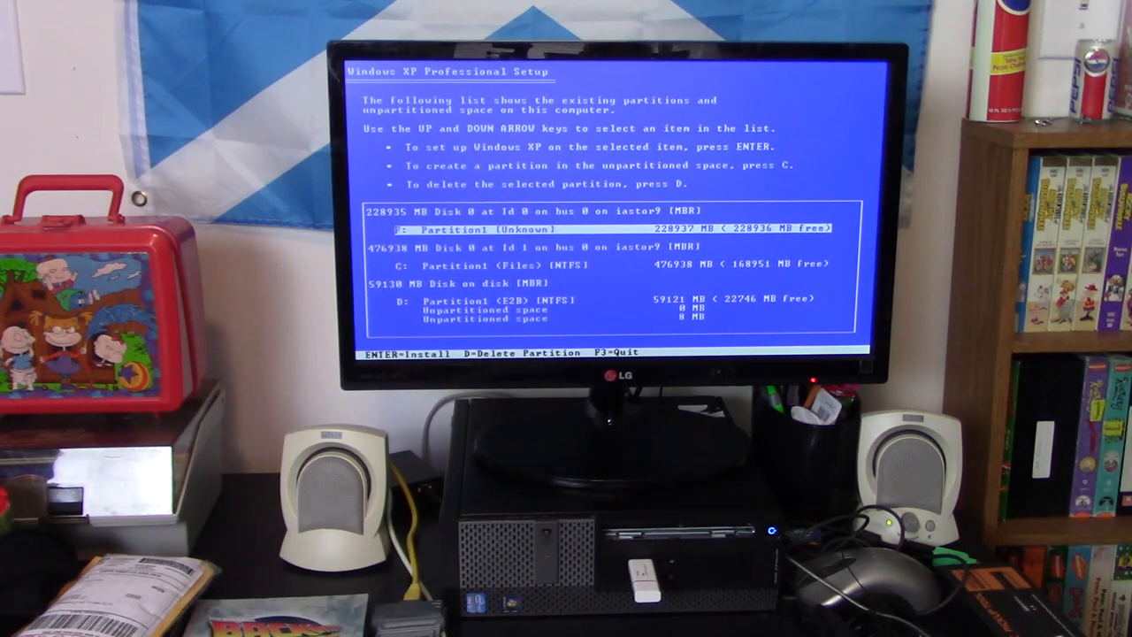
# Step: Delete the unknown 228935 MB partition and install XP on the unpartitioned space
pyautogui.press('d')
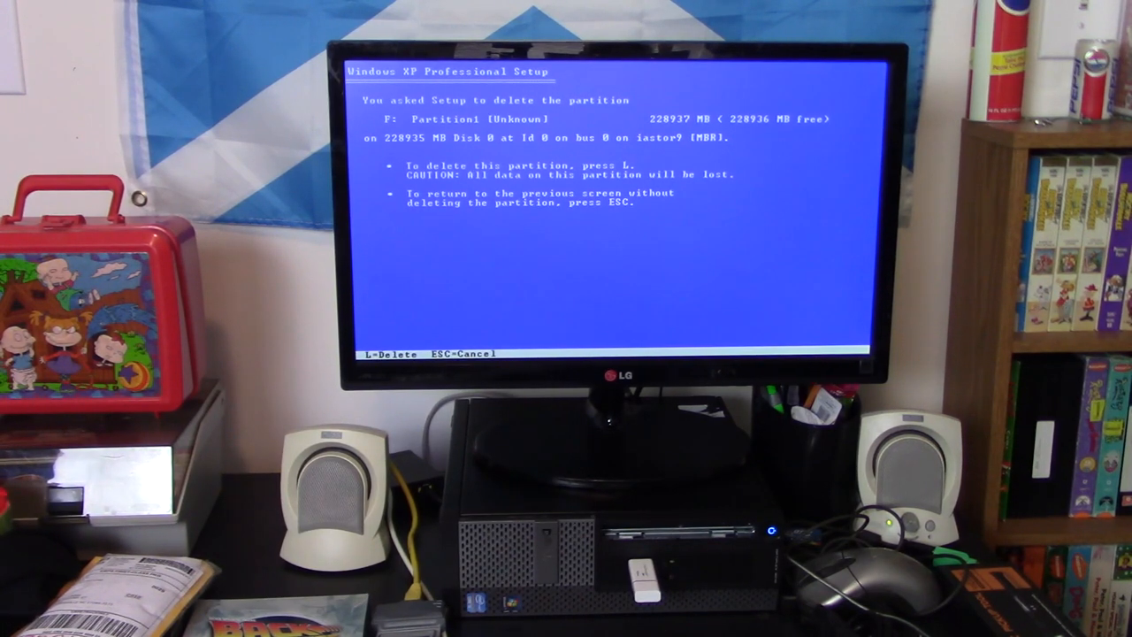
pyautogui.press('L')
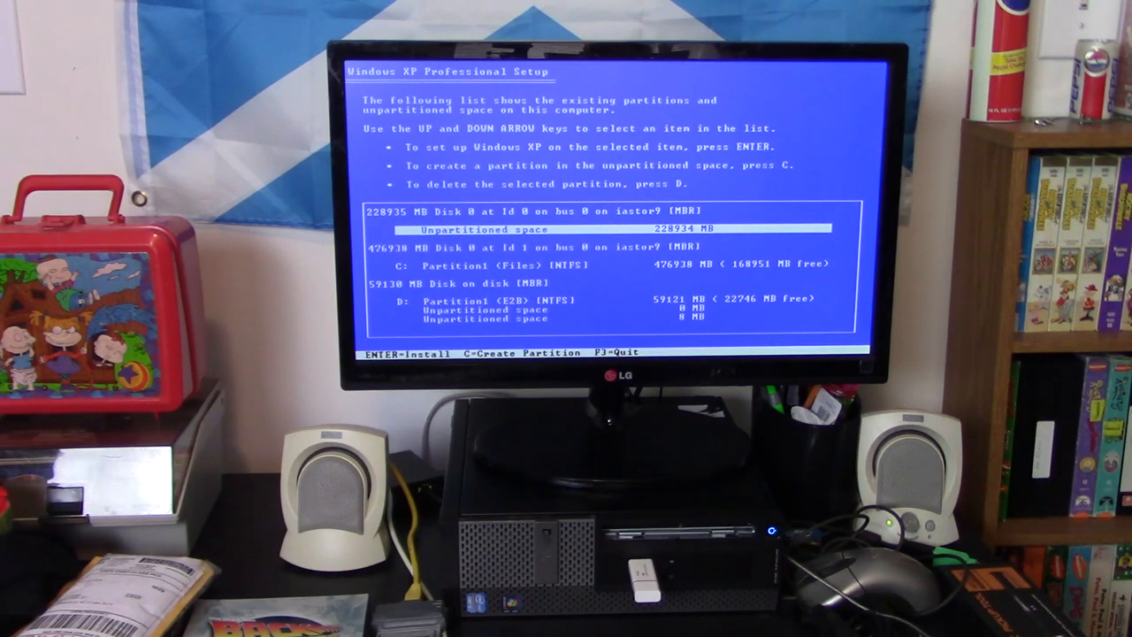
pyautogui.press('down')
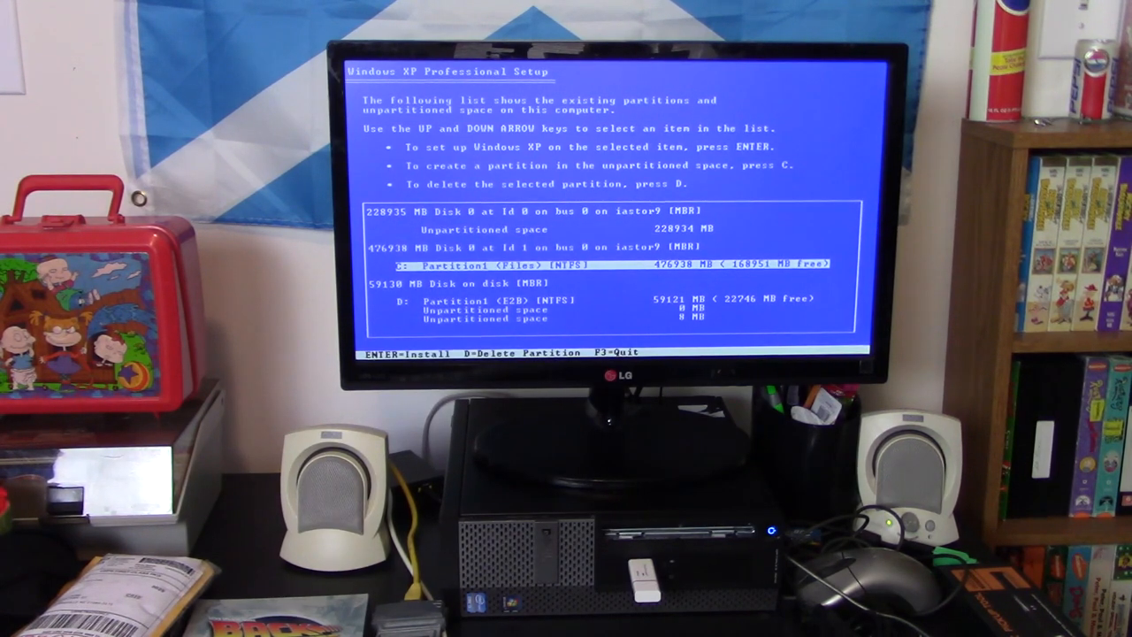
pyautogui.press('up')
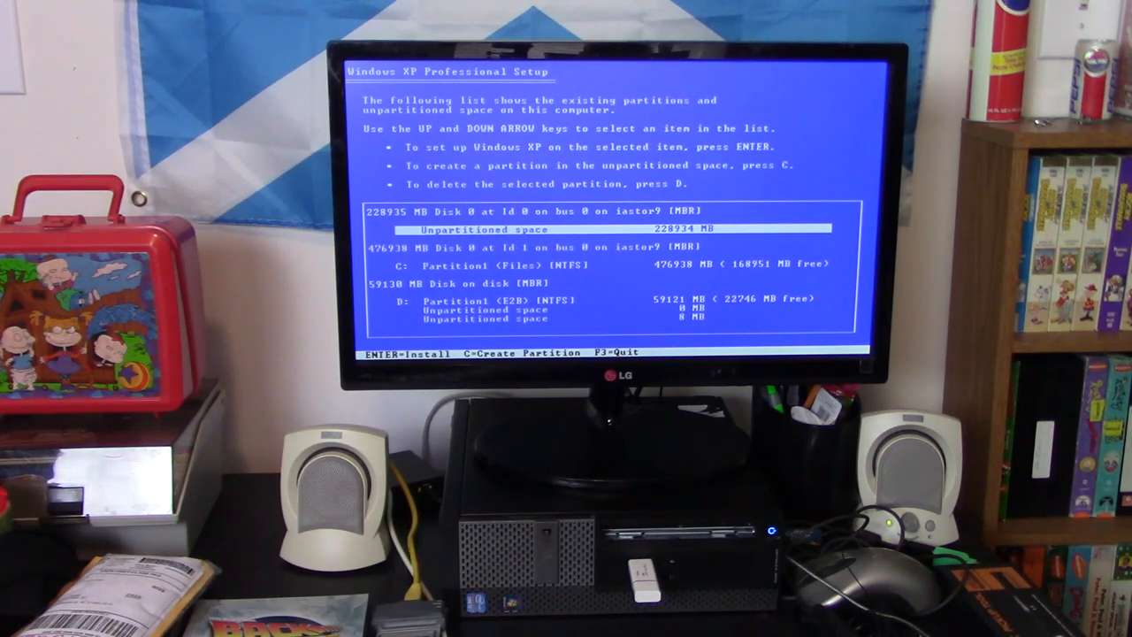
pyautogui.press('down')
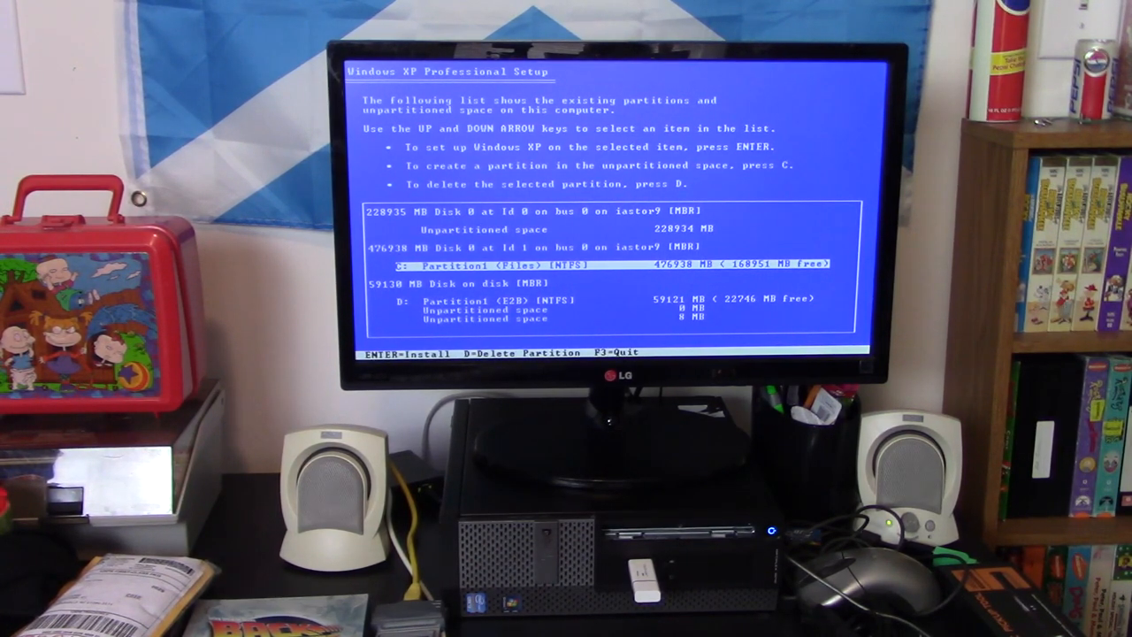
pyautogui.press('up')
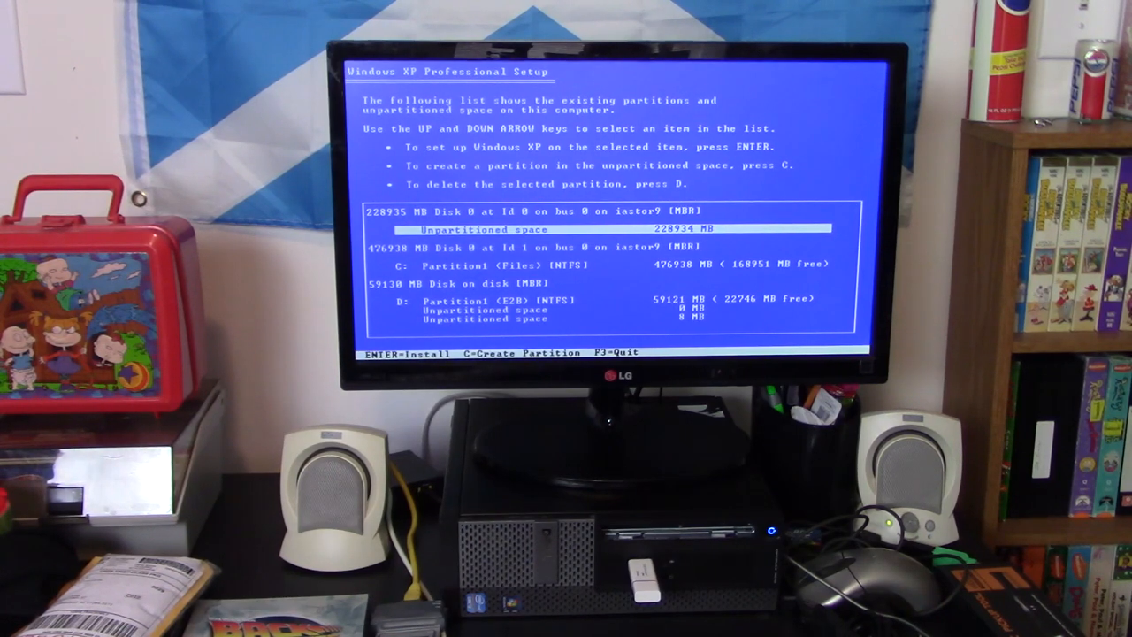
pyautogui.press('enter')
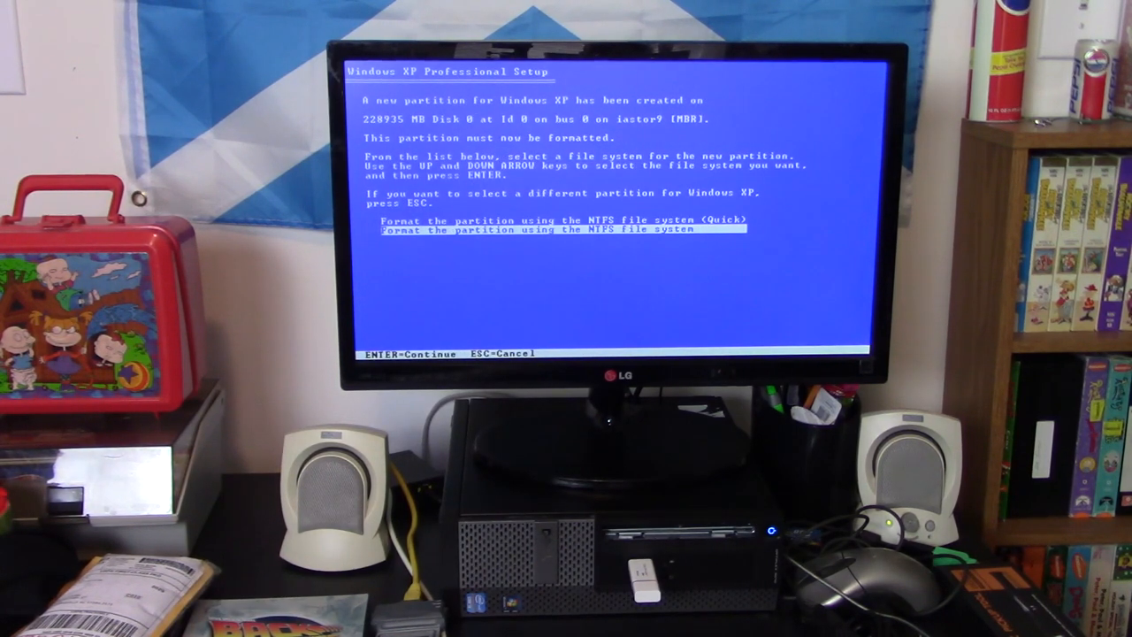
# Step: Quick-format the new partition with NTFS to start setup
pyautogui.press('up')
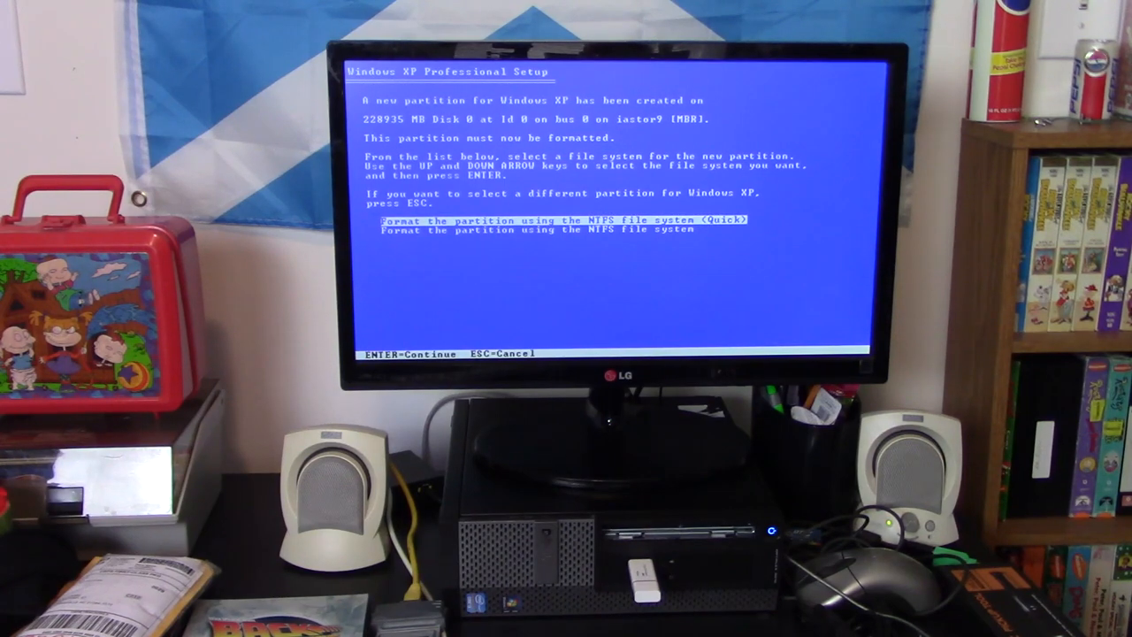
pyautogui.press('enter')
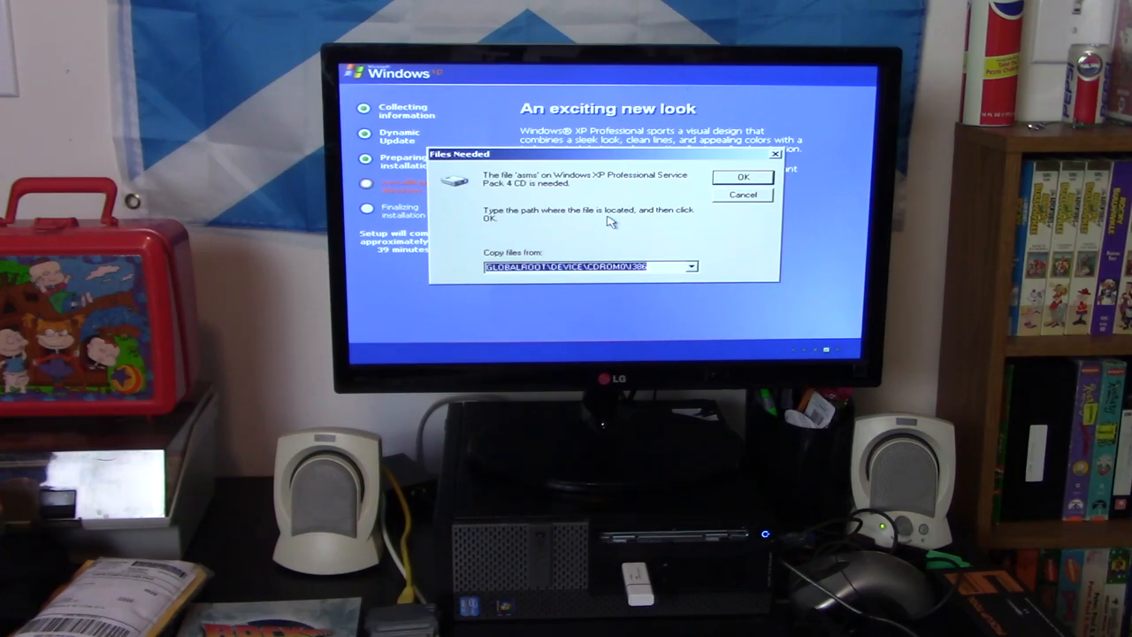
pyautogui.moveTo(688, 256)
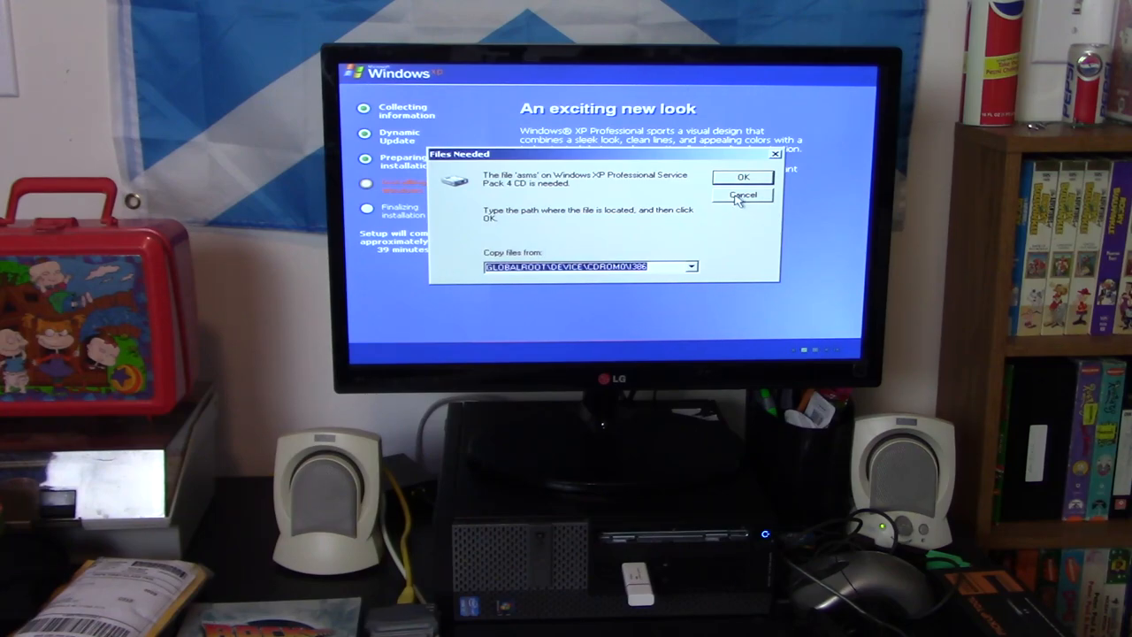
# Step: Cancel the Files Needed prompt for 'asms' and dismiss the Fatal Error
pyautogui.click(744, 194)
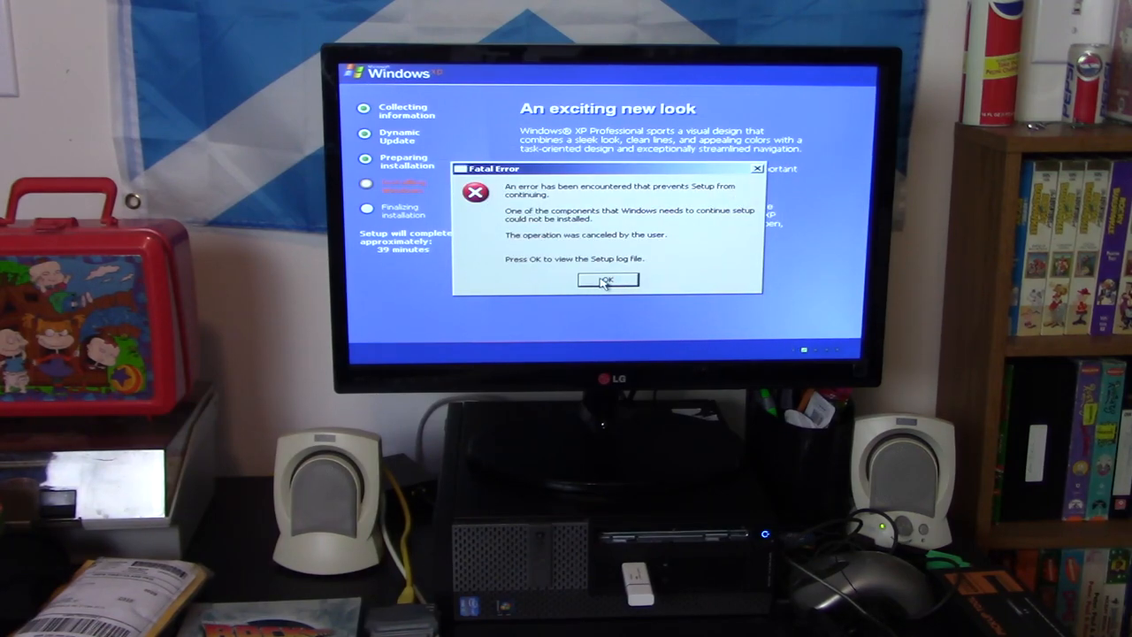
pyautogui.click(607, 280)
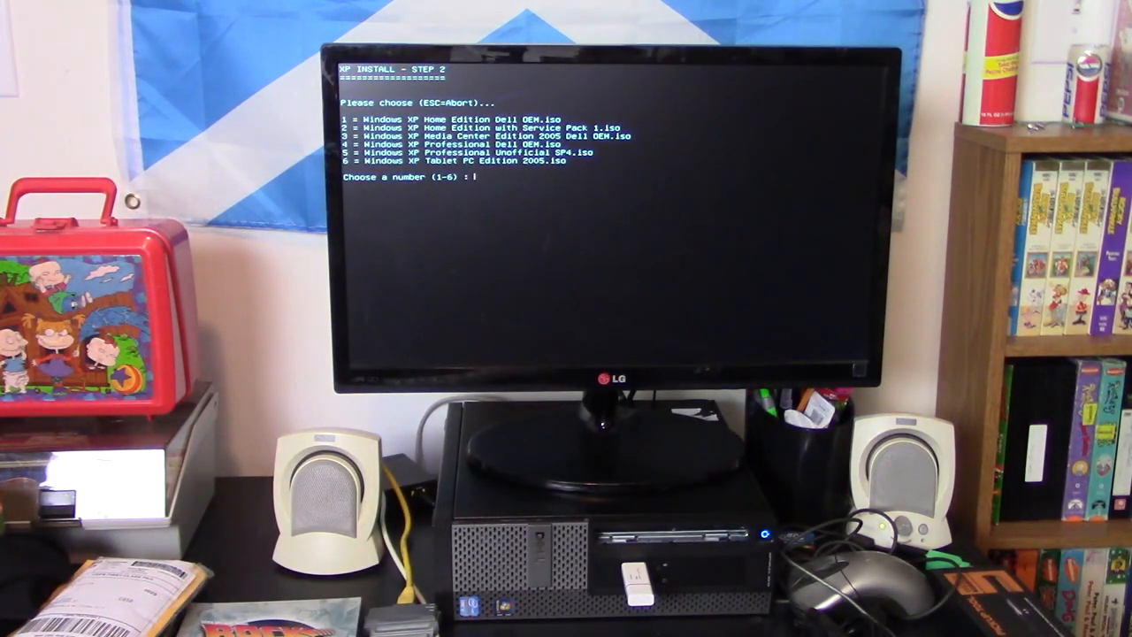
# Step: Enter 9 in the Easy2Boot menu to start XP INSTALL - STEP 2
pyautogui.write('9')
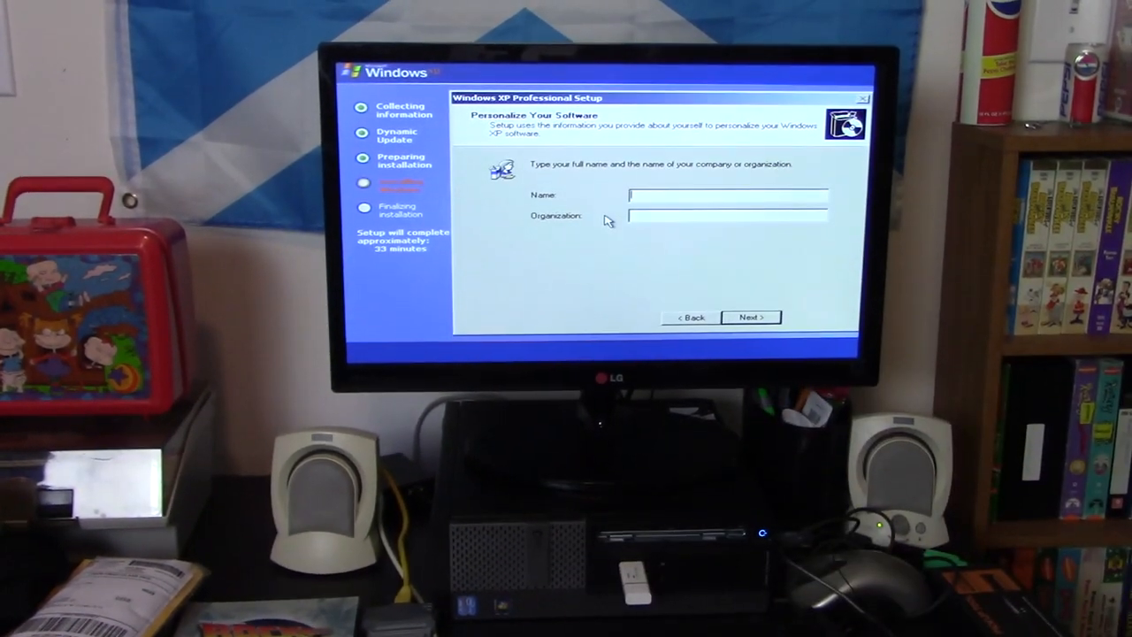
# Step: Enter 'Owner' as the name, then keep the suggested computer name and date/time settings
pyautogui.write('Owner')
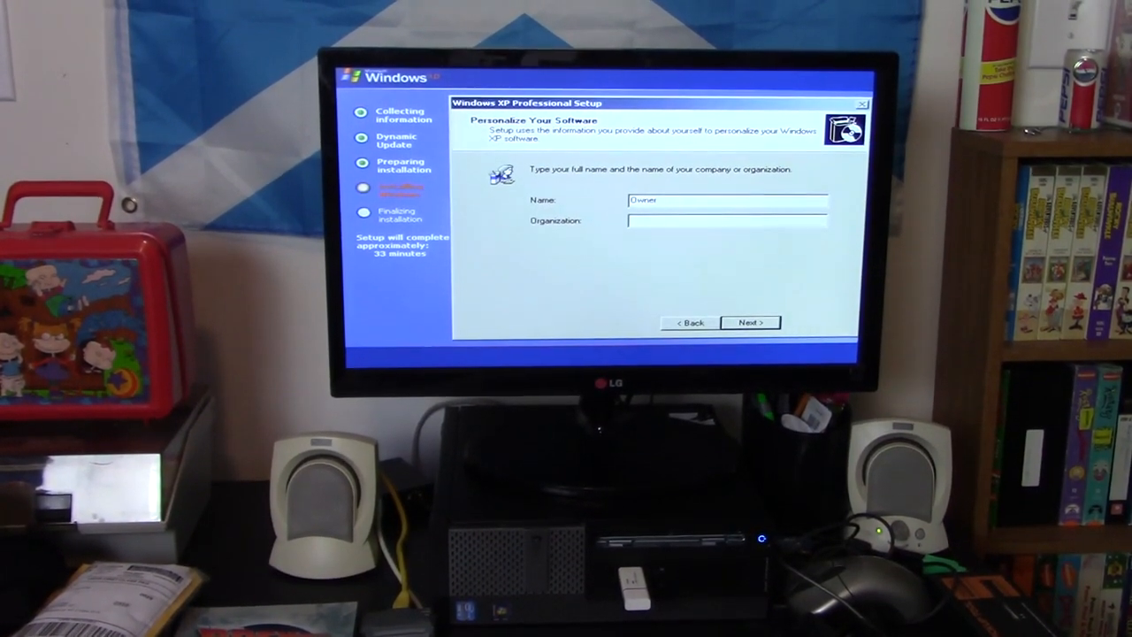
pyautogui.click(750, 322)
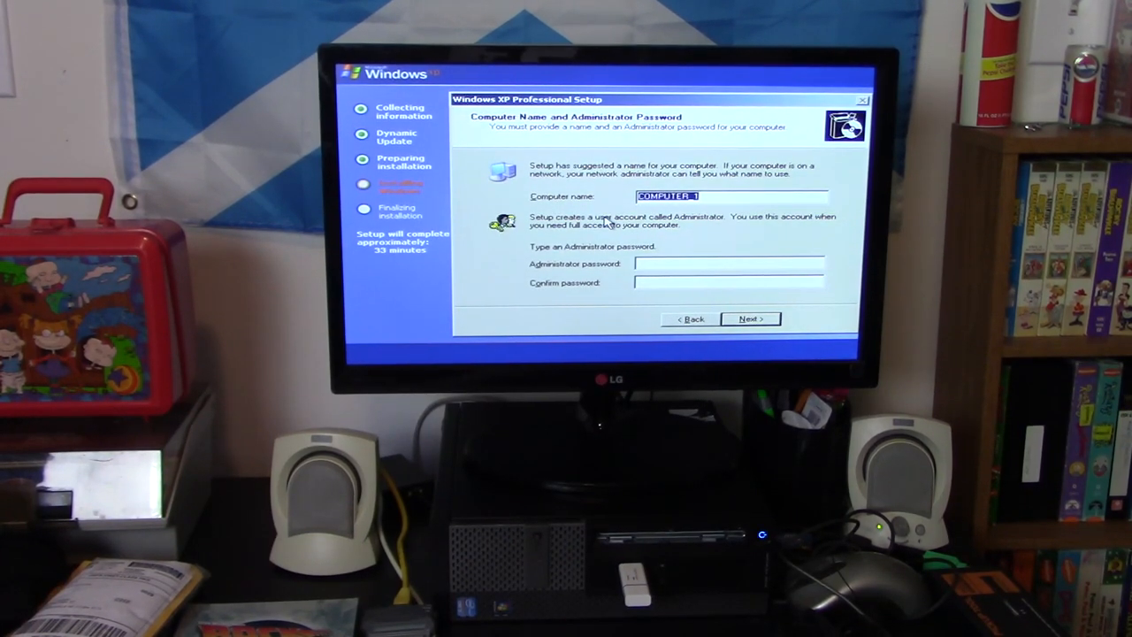
pyautogui.click(750, 318)
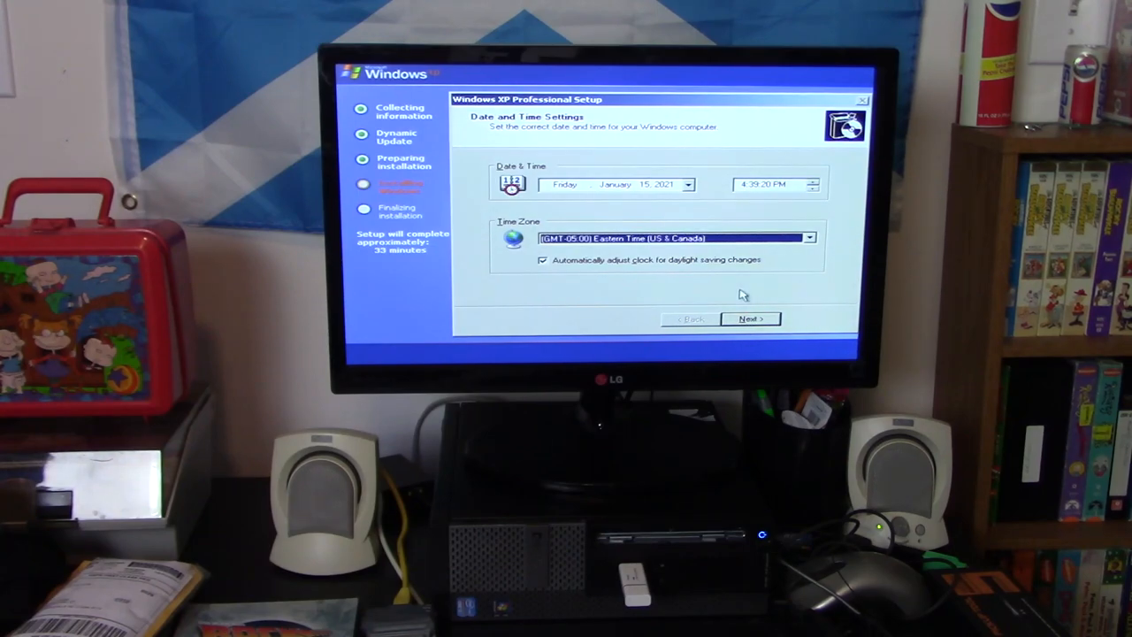
pyautogui.click(750, 318)
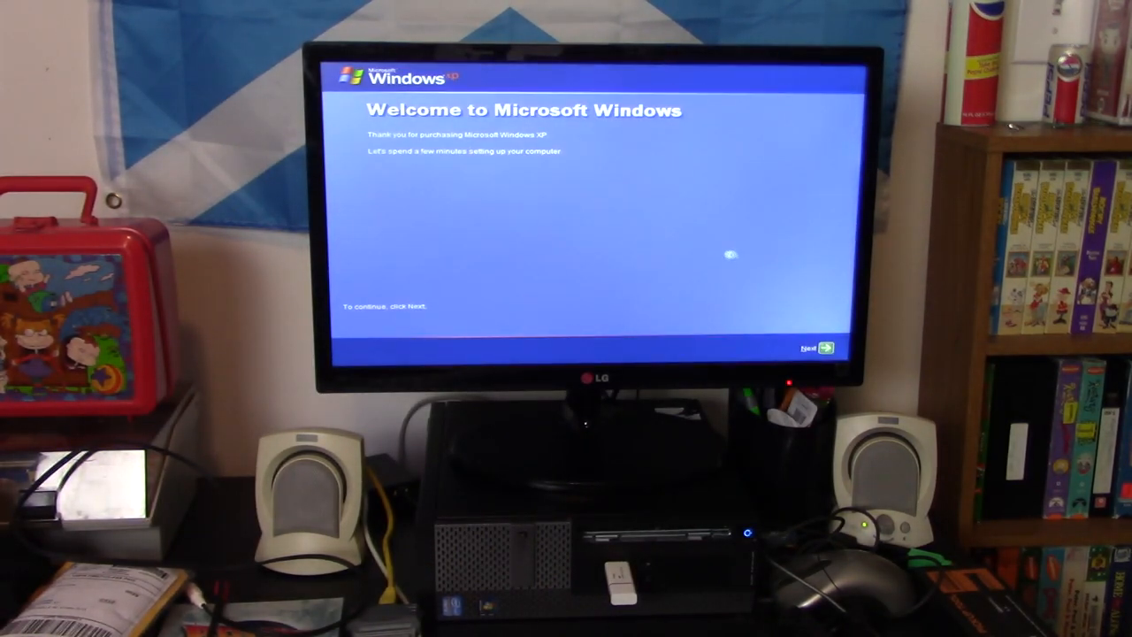
# Step: Pass Welcome, pick an Automatic Updates option, create the first user account and finish
pyautogui.click(824, 347)
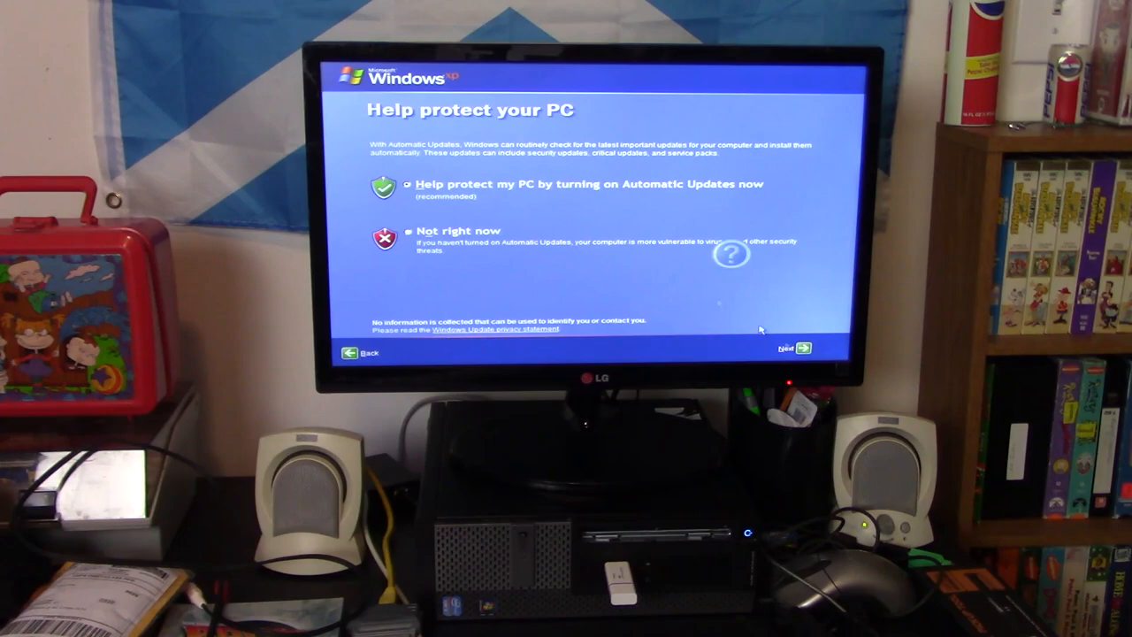
pyautogui.click(791, 347)
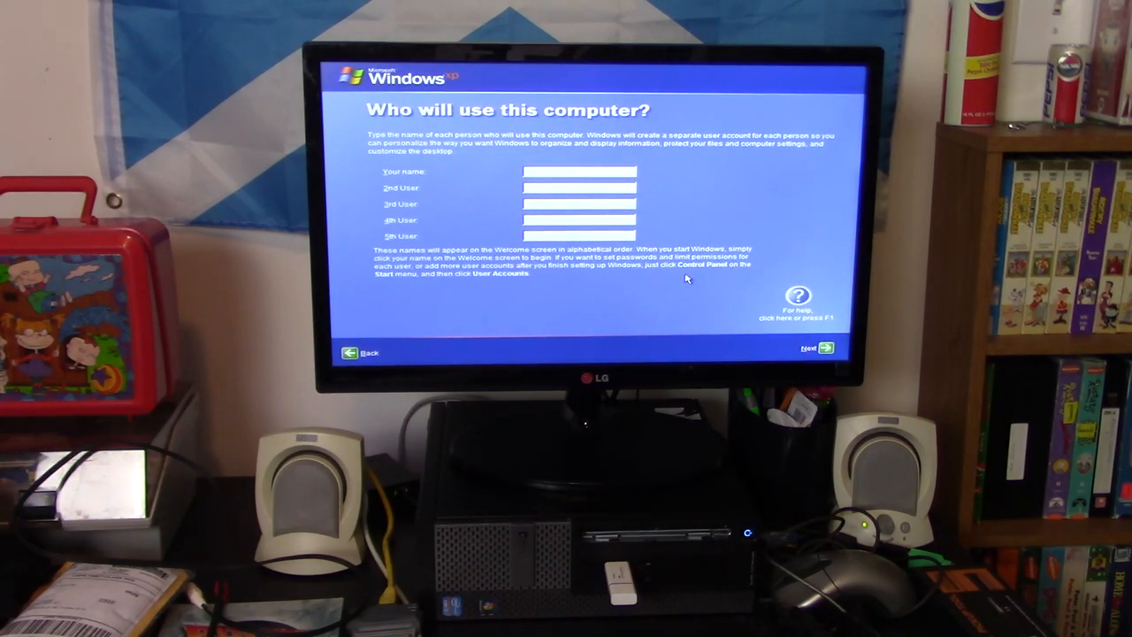
pyautogui.click(581, 171)
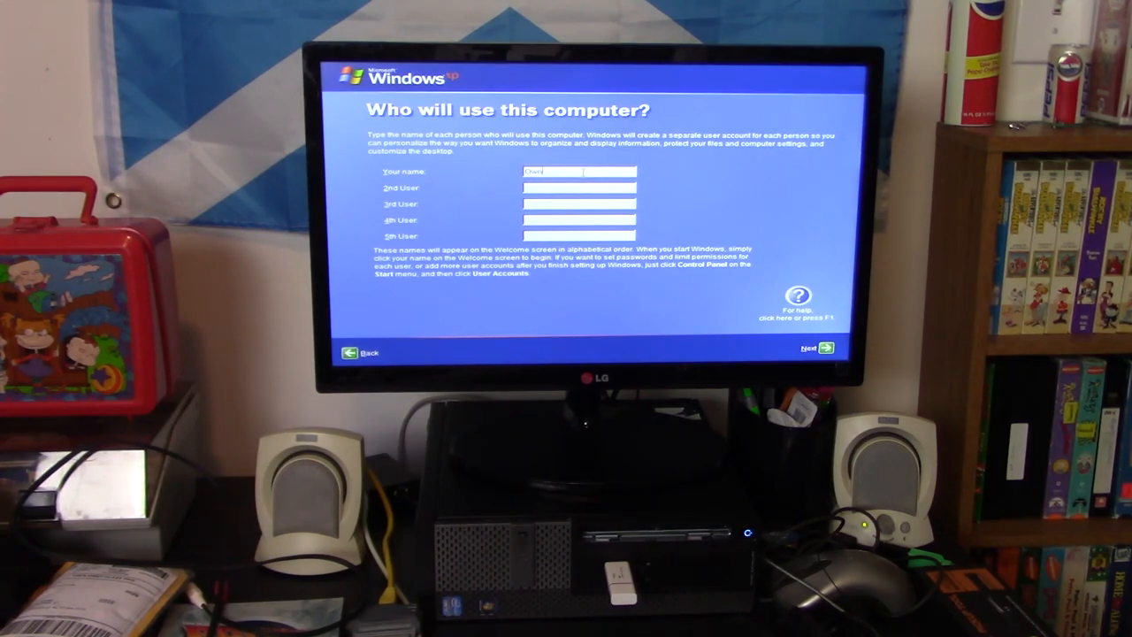
pyautogui.click(815, 347)
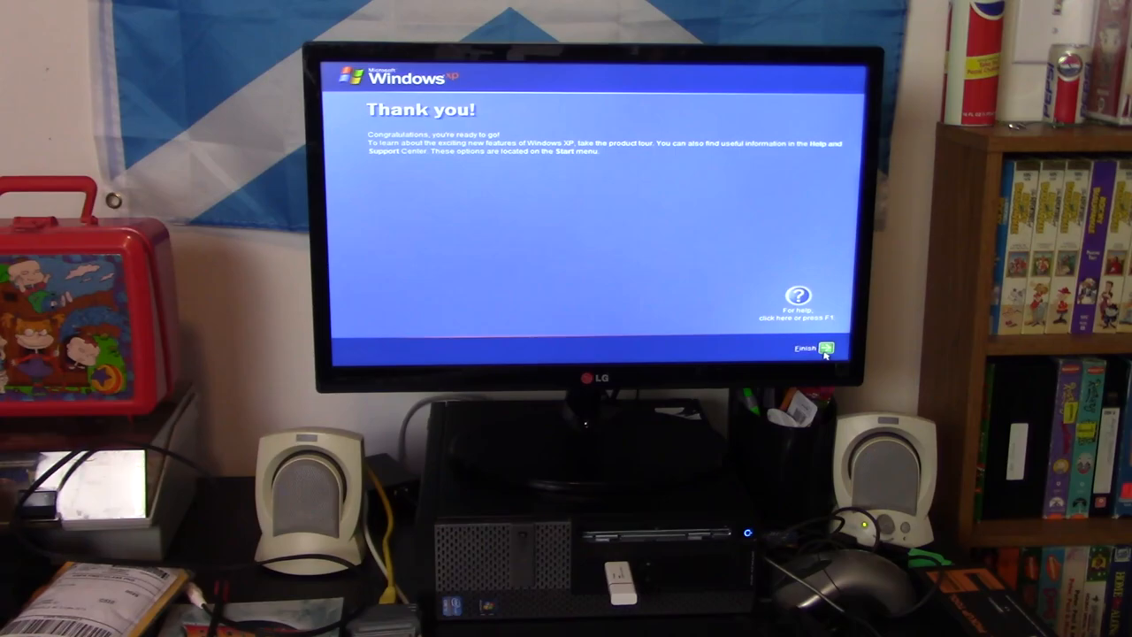
pyautogui.click(809, 347)
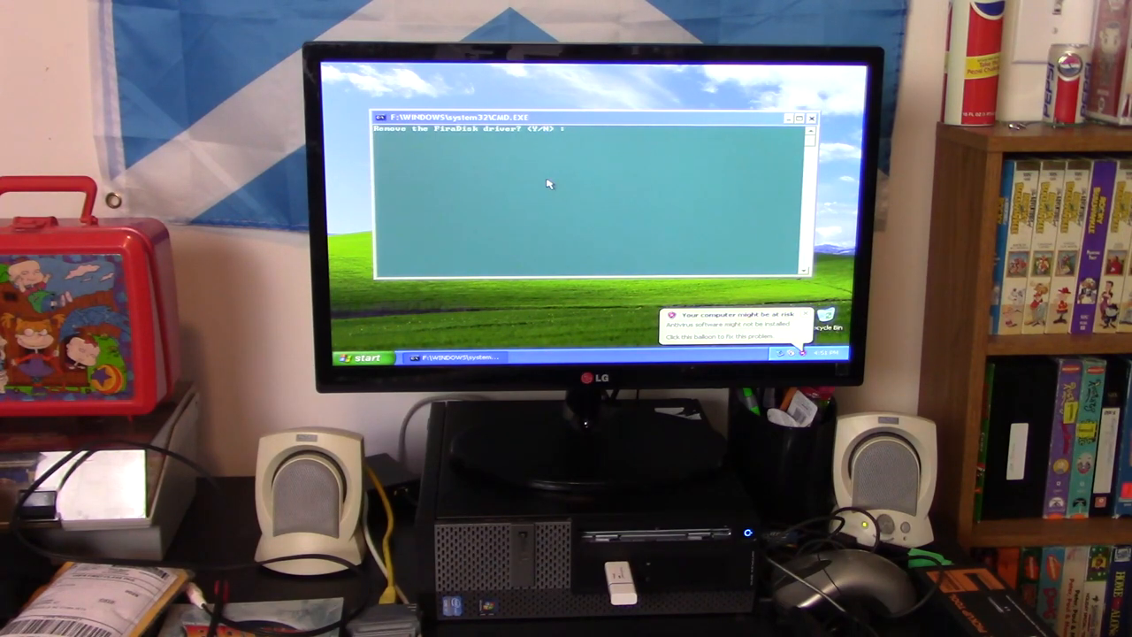
# Step: Answer 'Y' to the 'Remove the FiraDisk driver? (Y/N)' prompt in the CMD window
pyautogui.write('y')
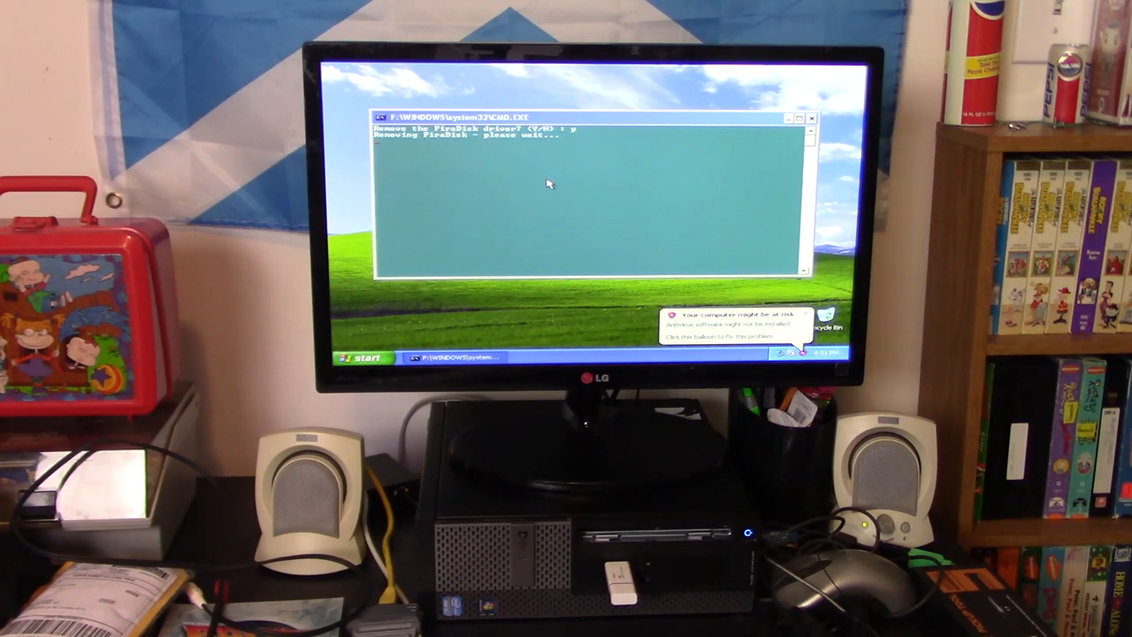
pyautogui.moveTo(669, 254)
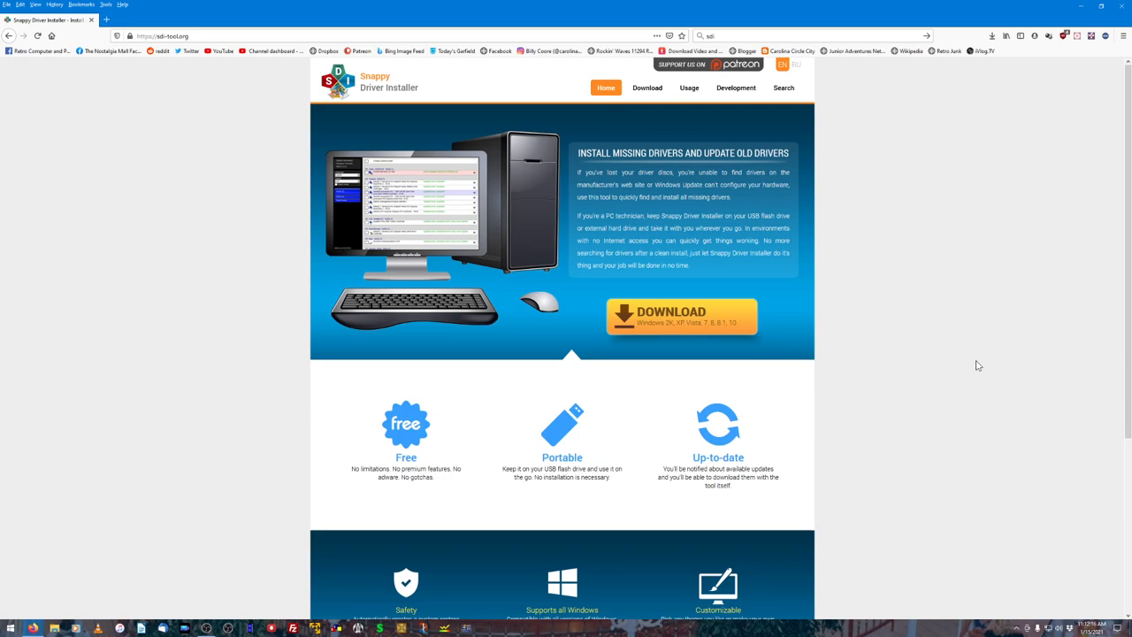
pyautogui.moveTo(981, 366)
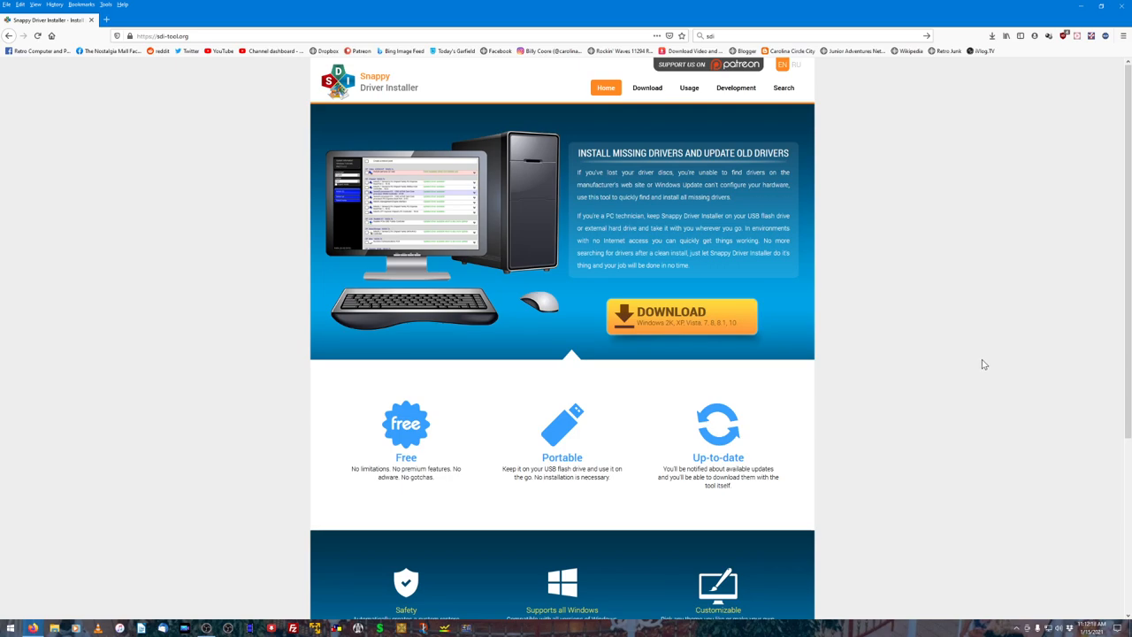
pyautogui.moveTo(885, 360)
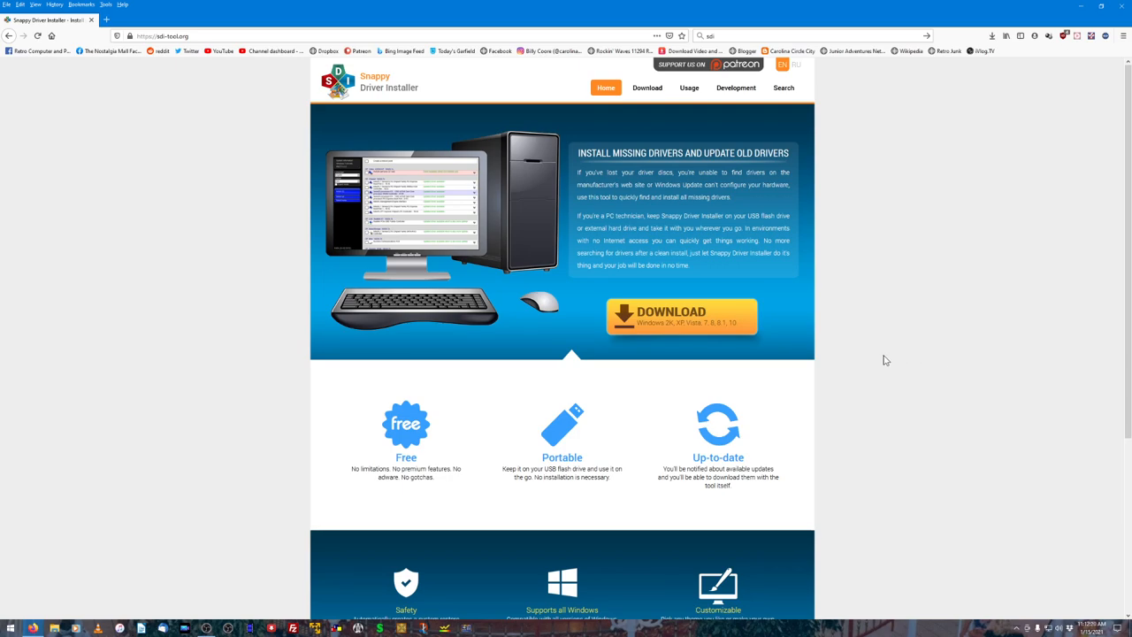
# Step: Go to the Snappy Driver Installer Download page listing SDI Full and SDI Lite
pyautogui.click(646, 87)
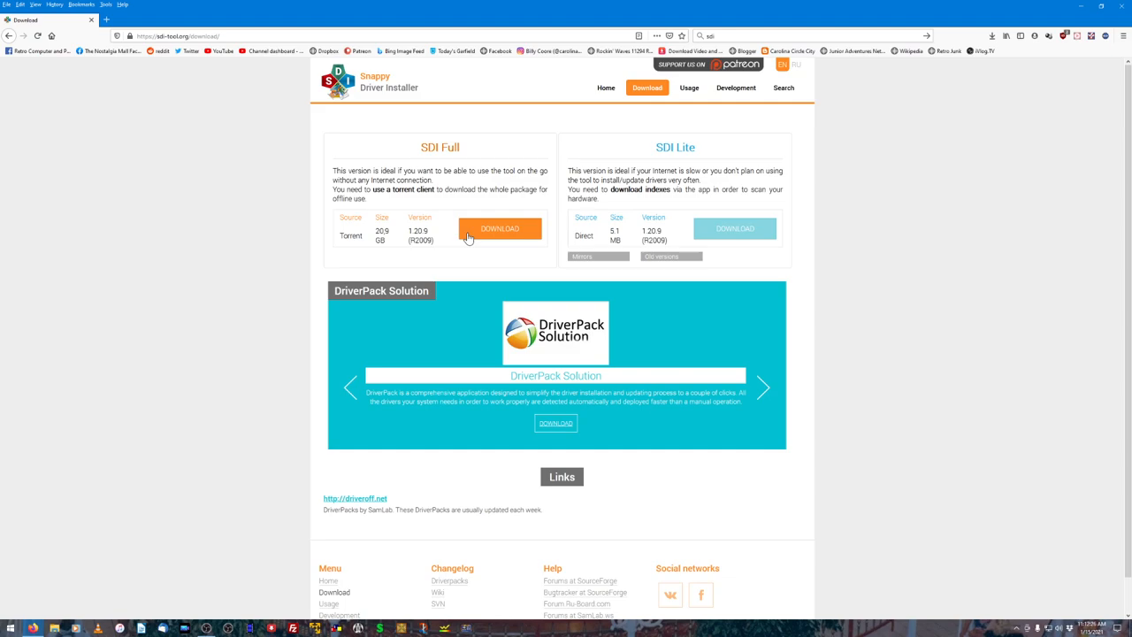
pyautogui.moveTo(557, 268)
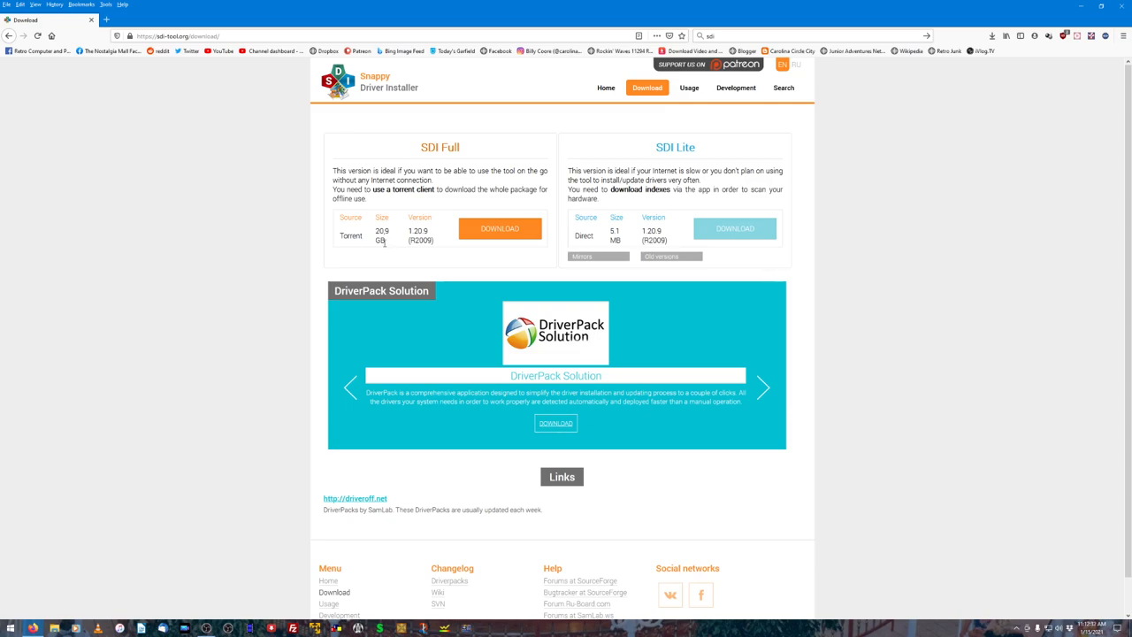
pyautogui.moveTo(406, 254)
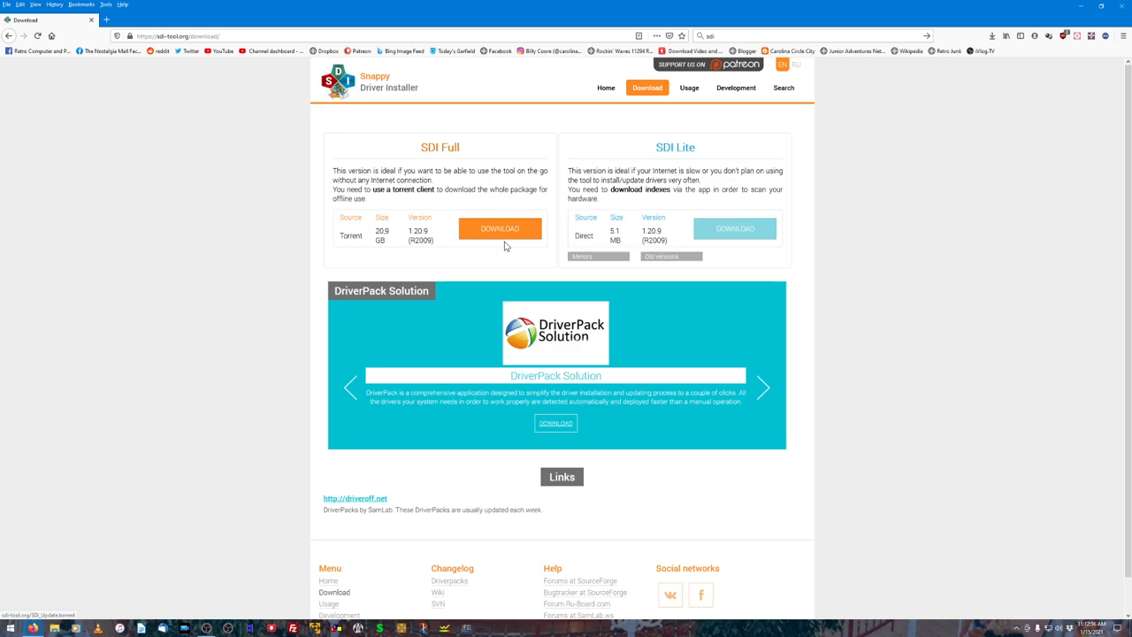
pyautogui.moveTo(545, 247)
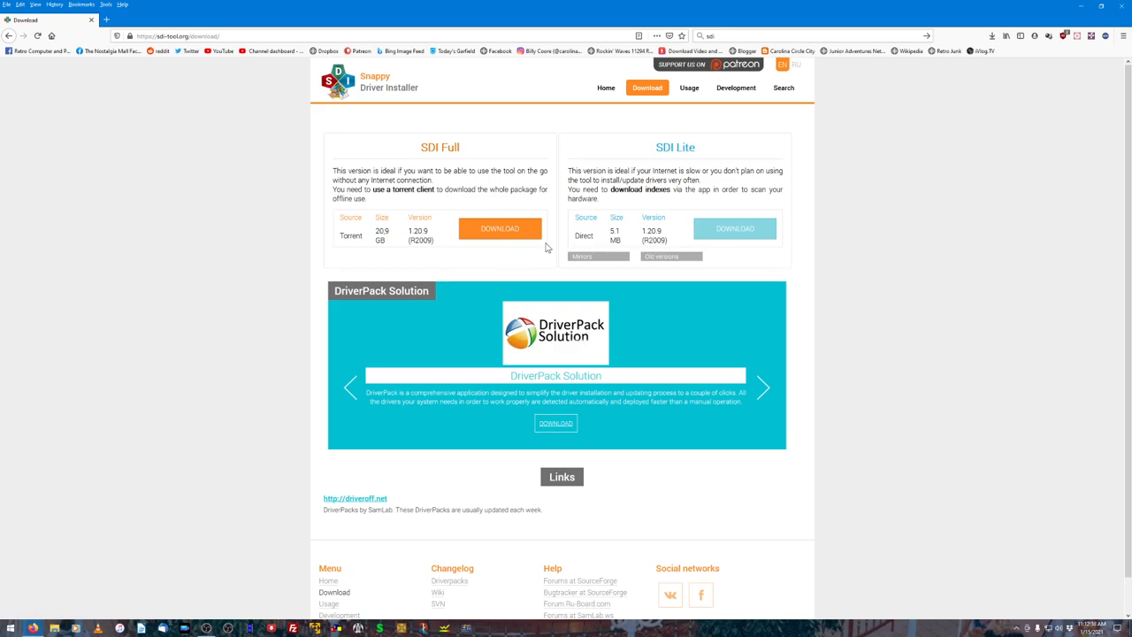
pyautogui.moveTo(730, 189)
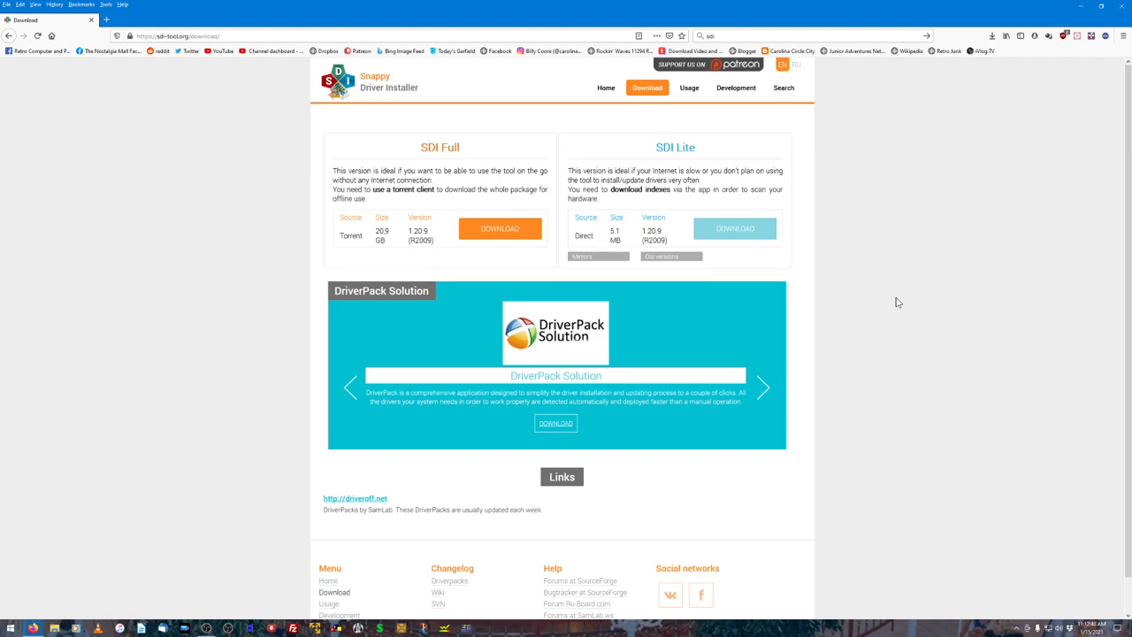
pyautogui.moveTo(873, 296)
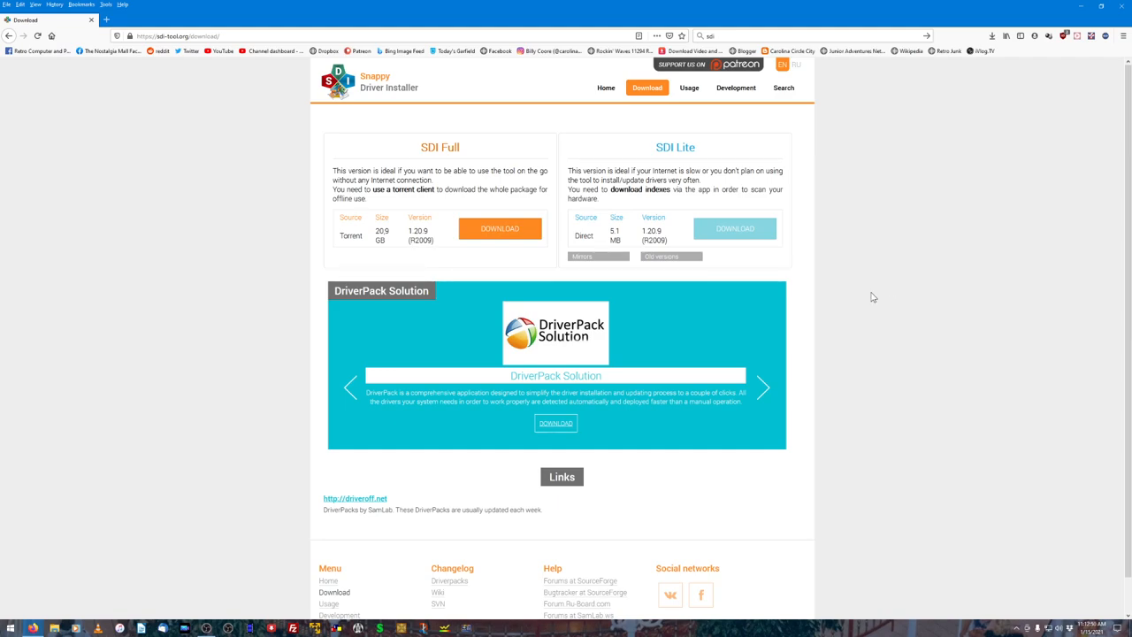
pyautogui.moveTo(889, 273)
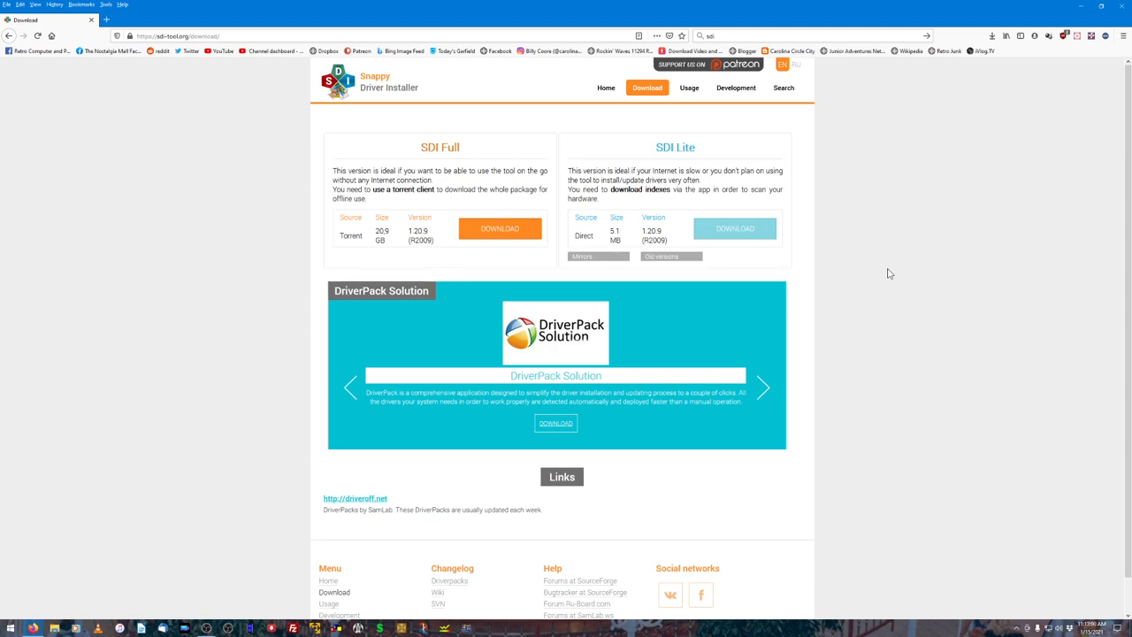
# Step: Download SDI Lite and confirm saving SDI_R2009.zip
pyautogui.click(734, 229)
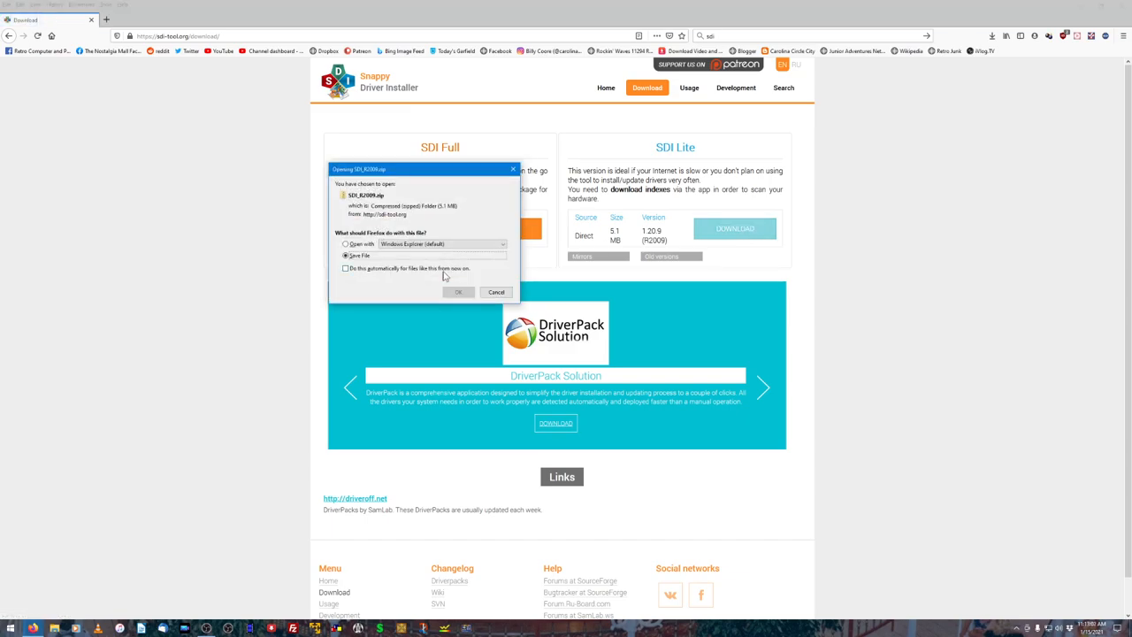
pyautogui.click(458, 292)
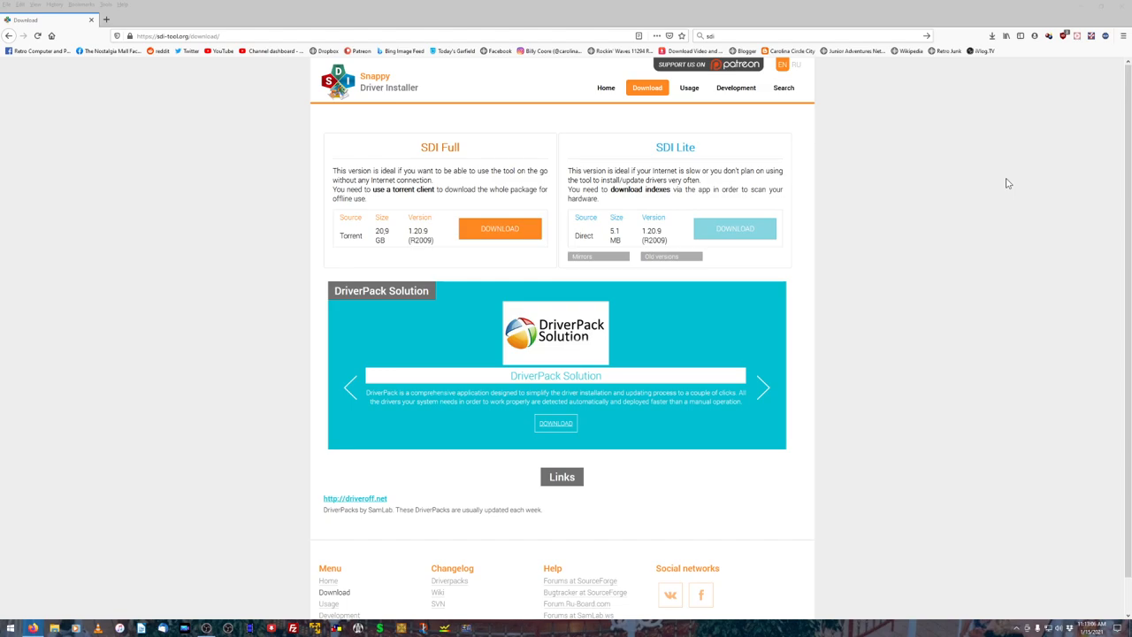
pyautogui.moveTo(881, 42)
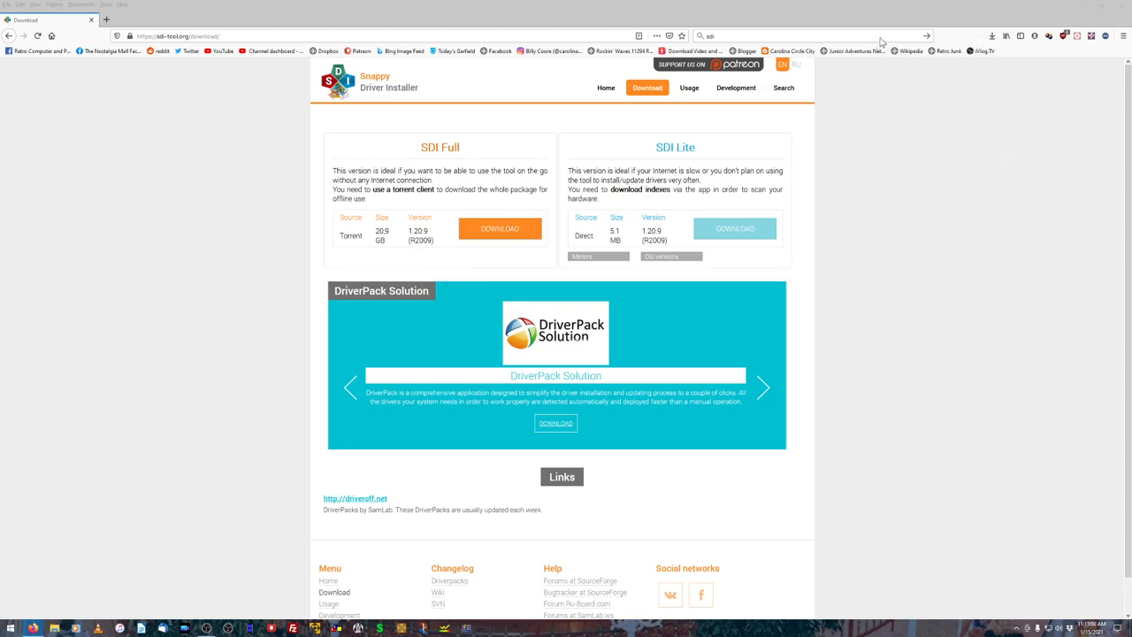
pyautogui.moveTo(986, 46)
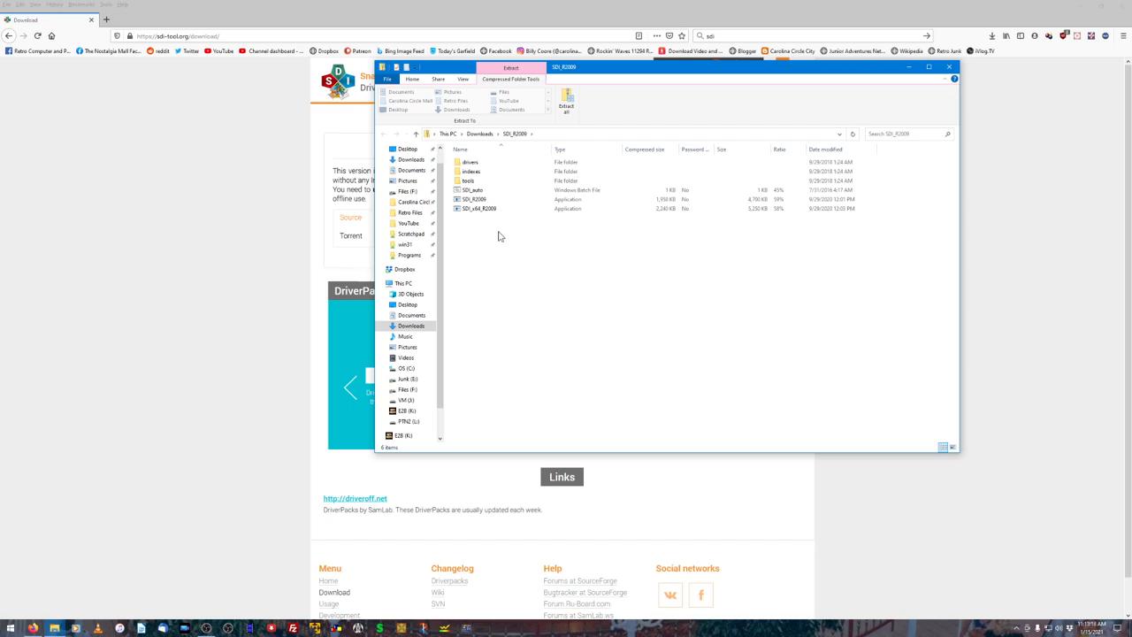
pyautogui.moveTo(497, 266)
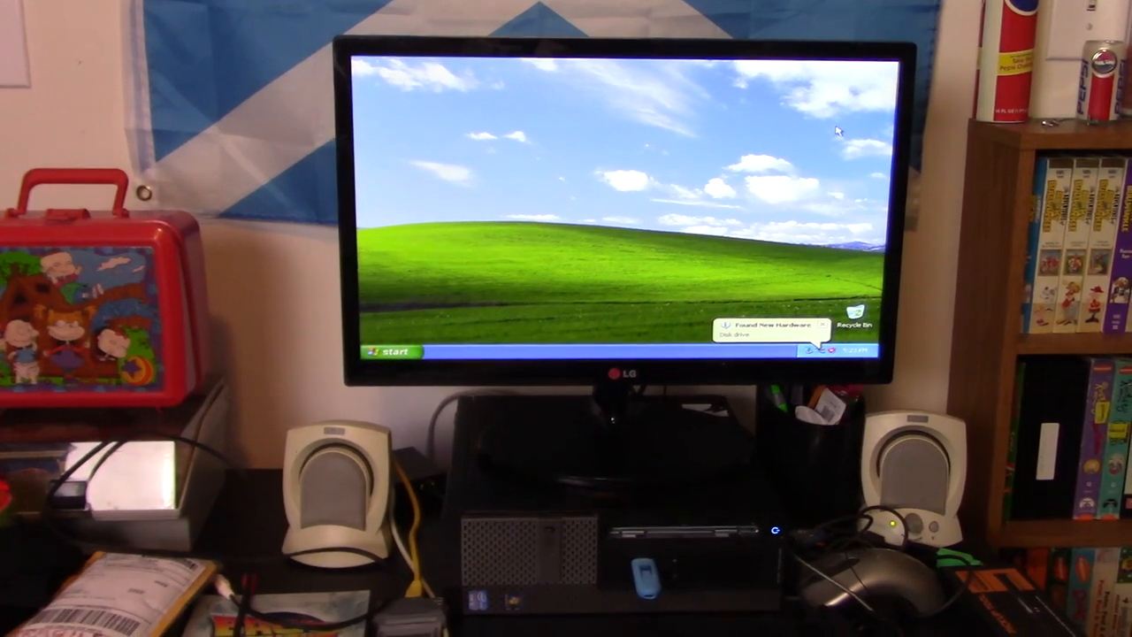
# Step: Browse from My Computer to Removable Disk (D:) and scroll to the SDI_RUS folder
pyautogui.click(389, 353)
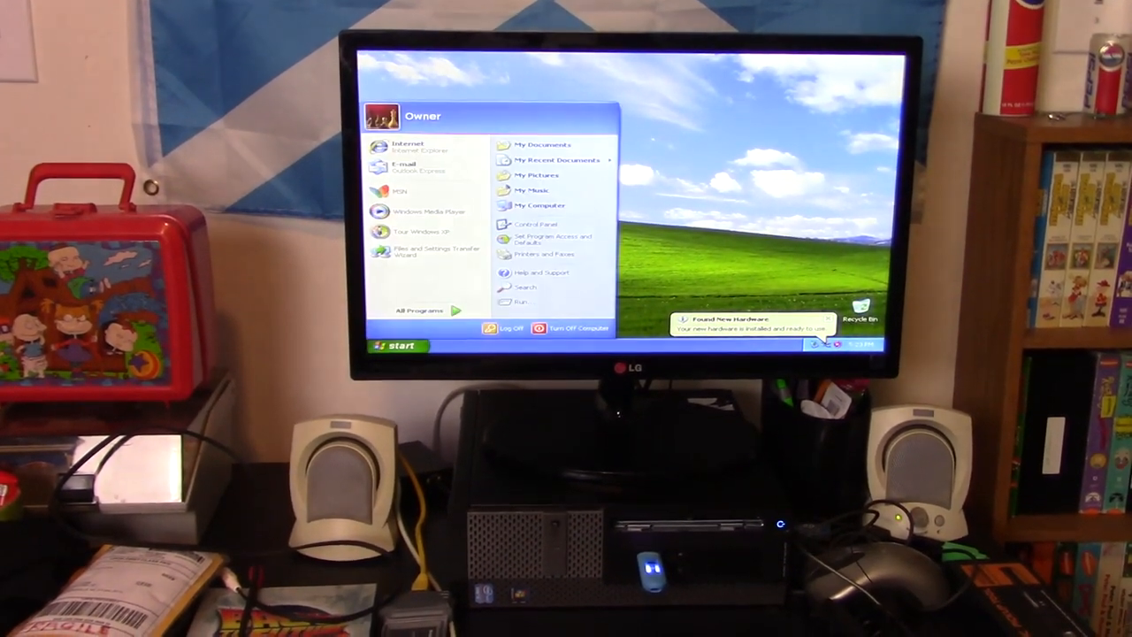
pyautogui.click(539, 205)
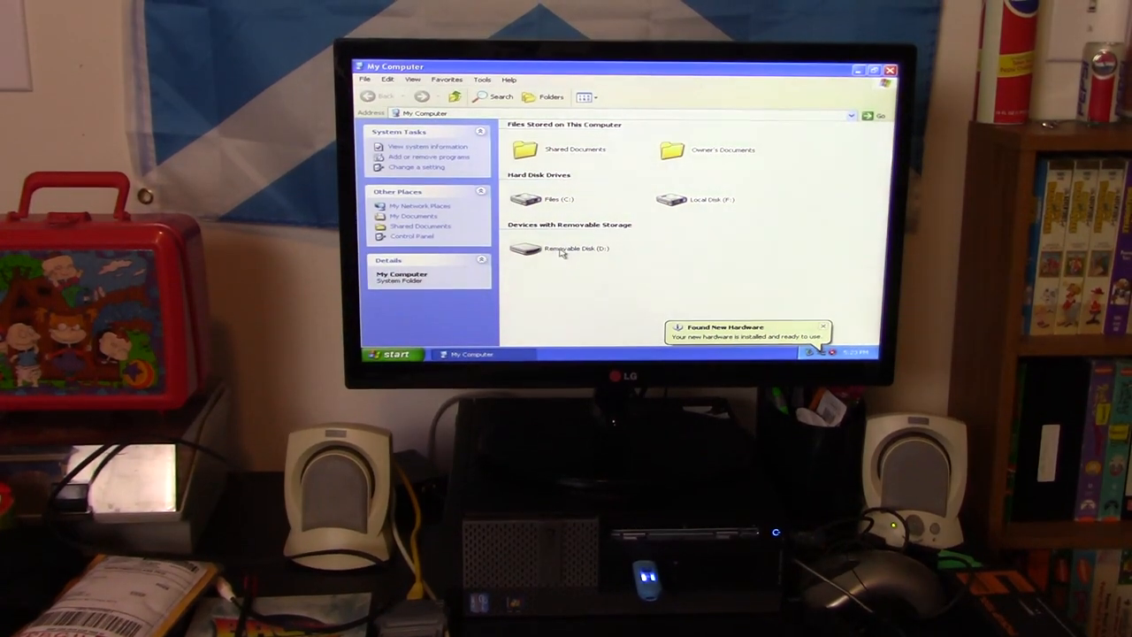
pyautogui.click(574, 249)
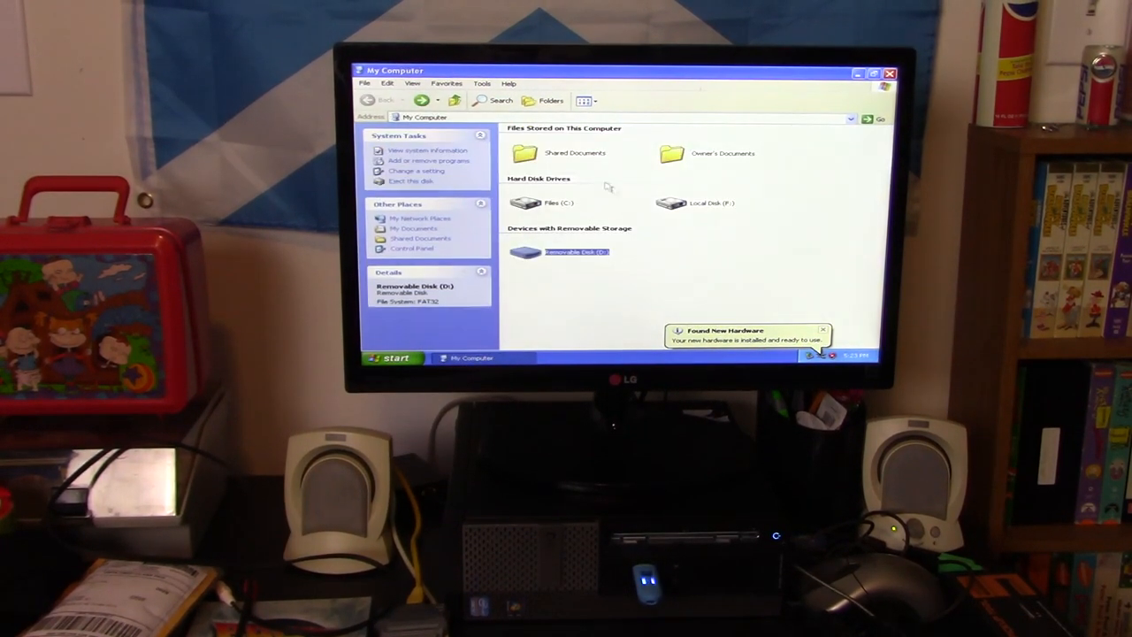
pyautogui.click(711, 203)
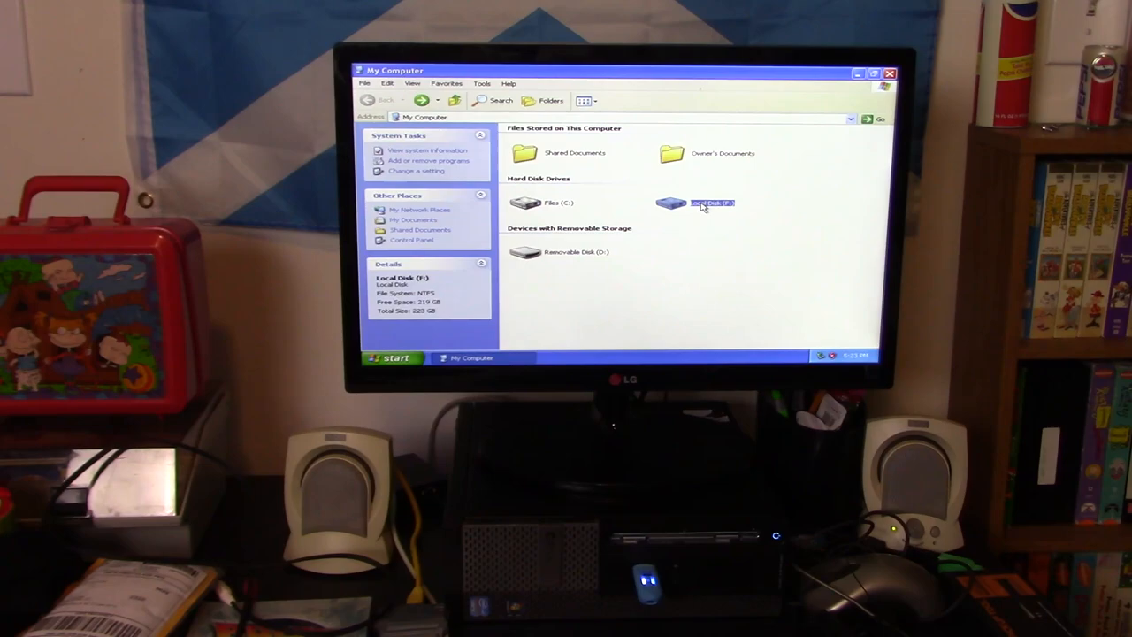
pyautogui.moveTo(712, 202)
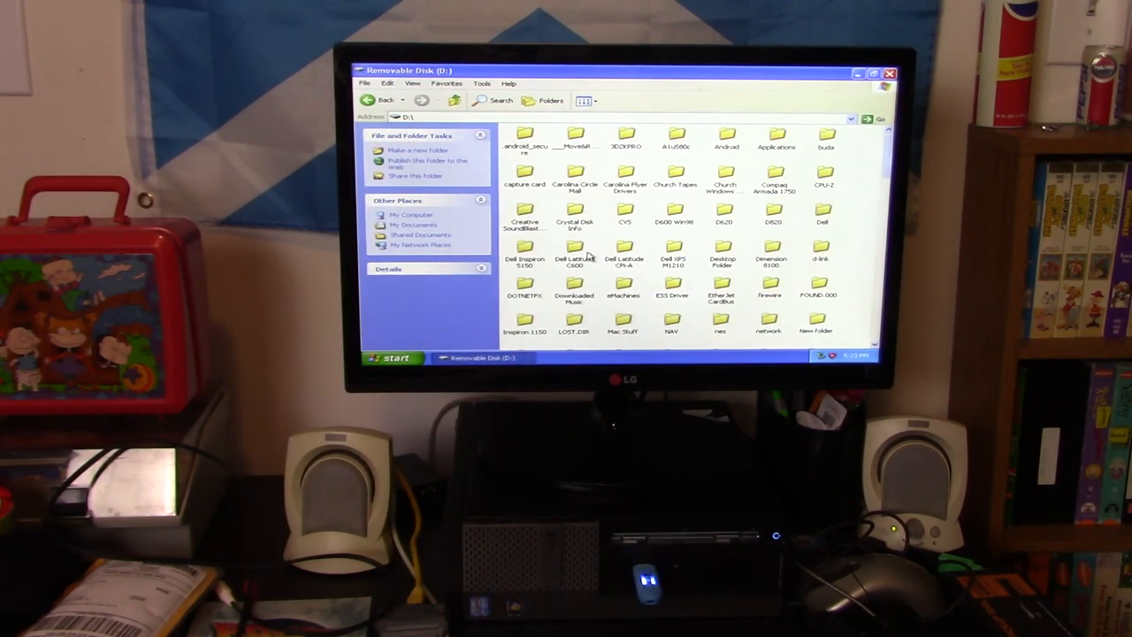
pyautogui.moveTo(575, 252)
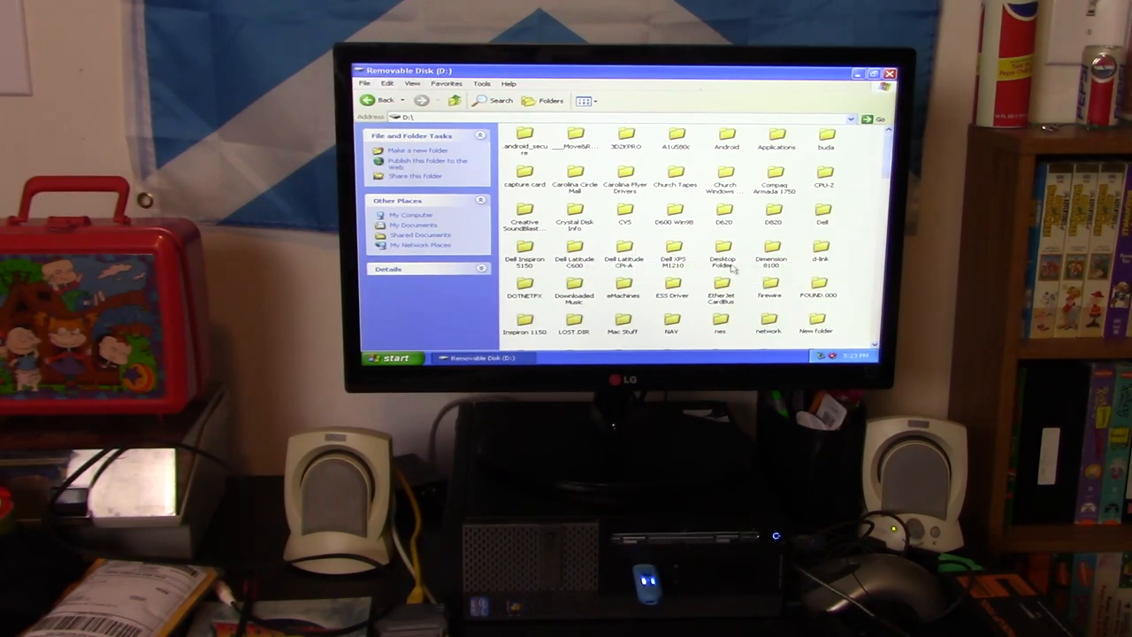
pyautogui.scroll(-3)
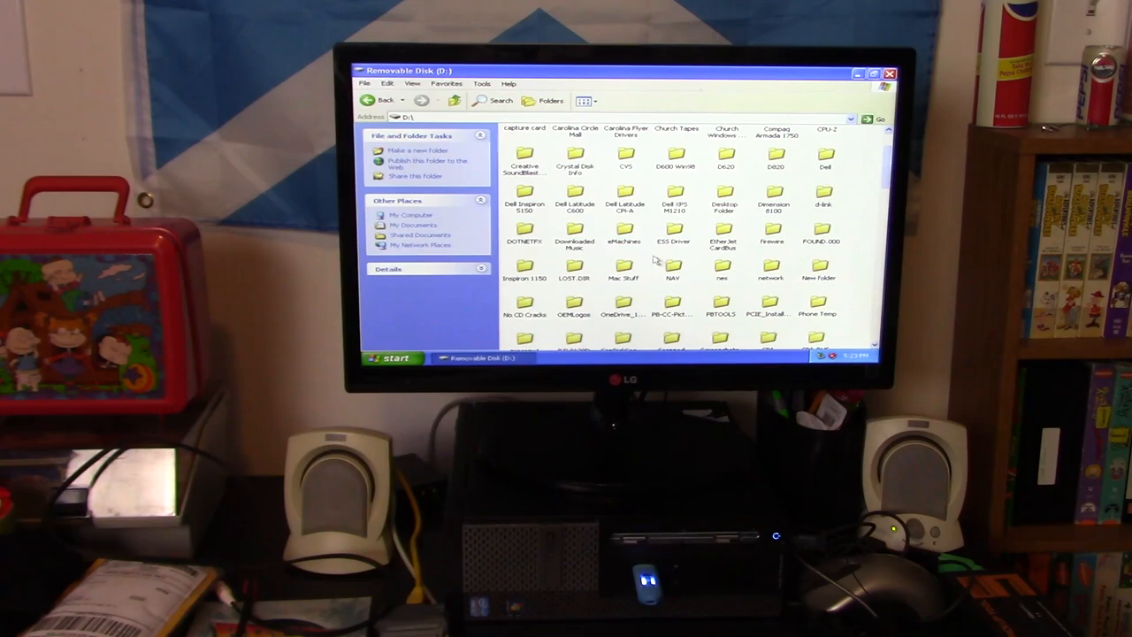
pyautogui.scroll(-3)
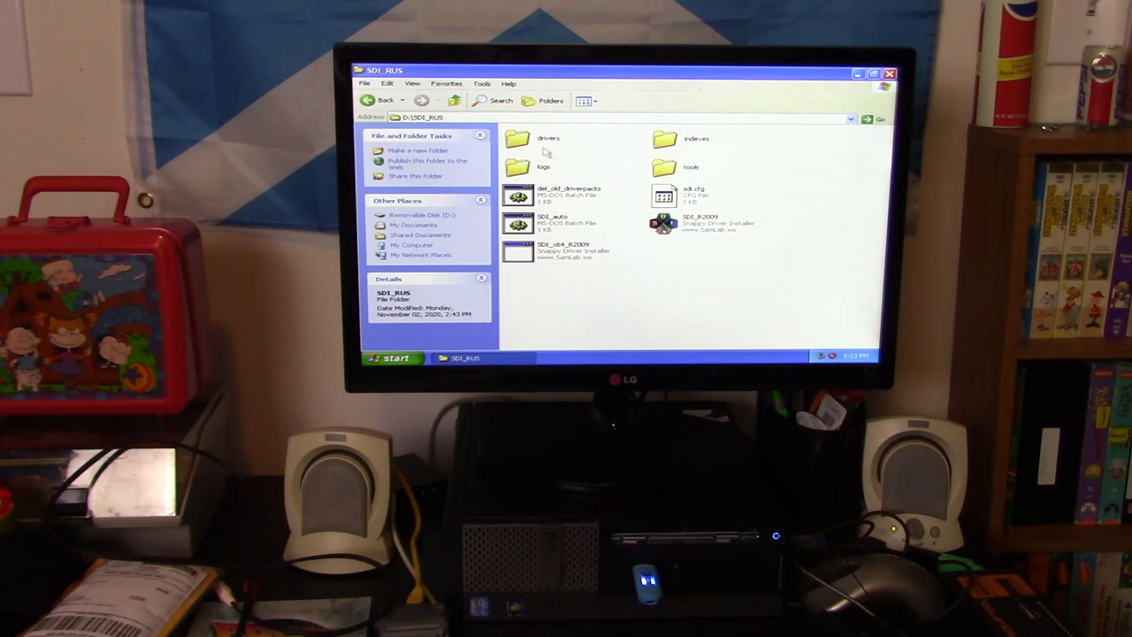
pyautogui.click(547, 142)
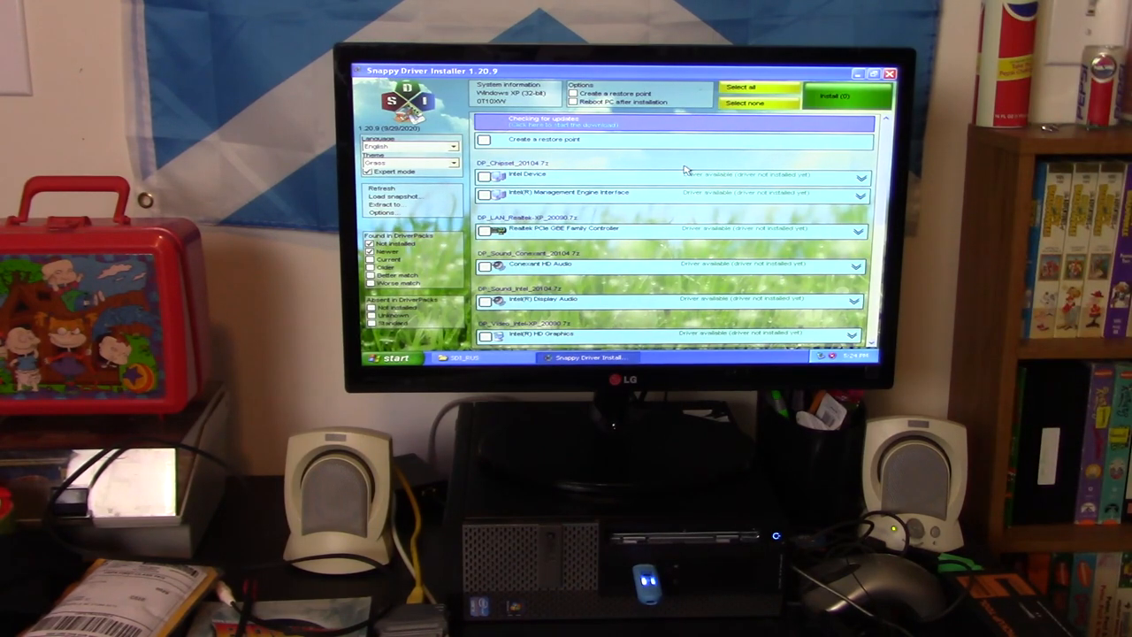
# Step: Tick the Realtek LAN, audio, graphics and Intel chipset drivers, then install all sixteen
pyautogui.scroll(-3)
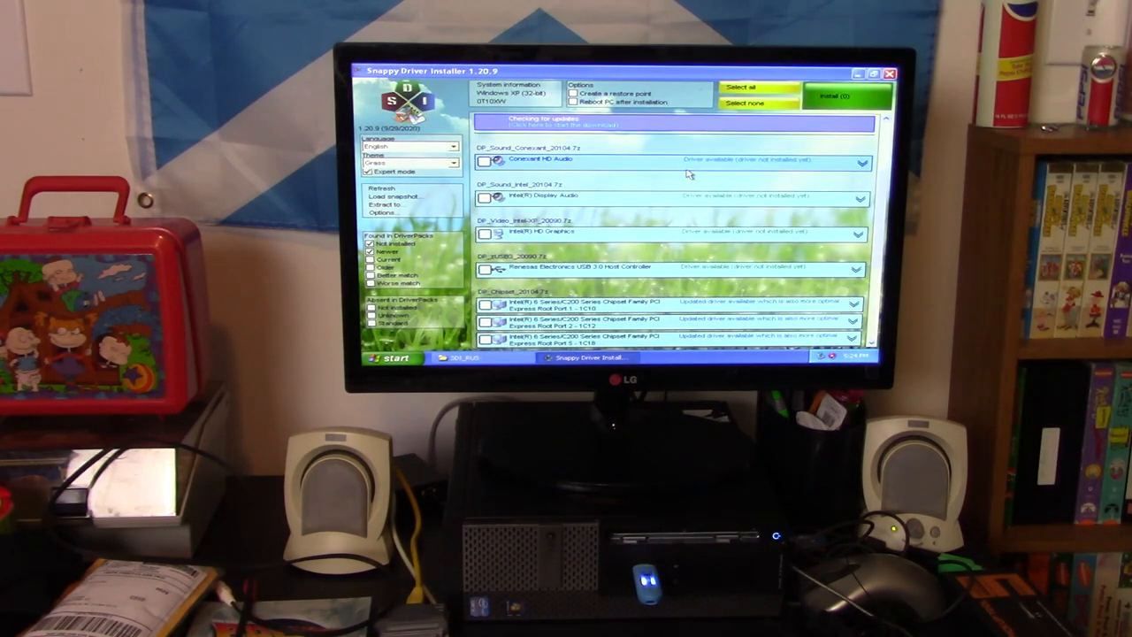
pyautogui.scroll(-3)
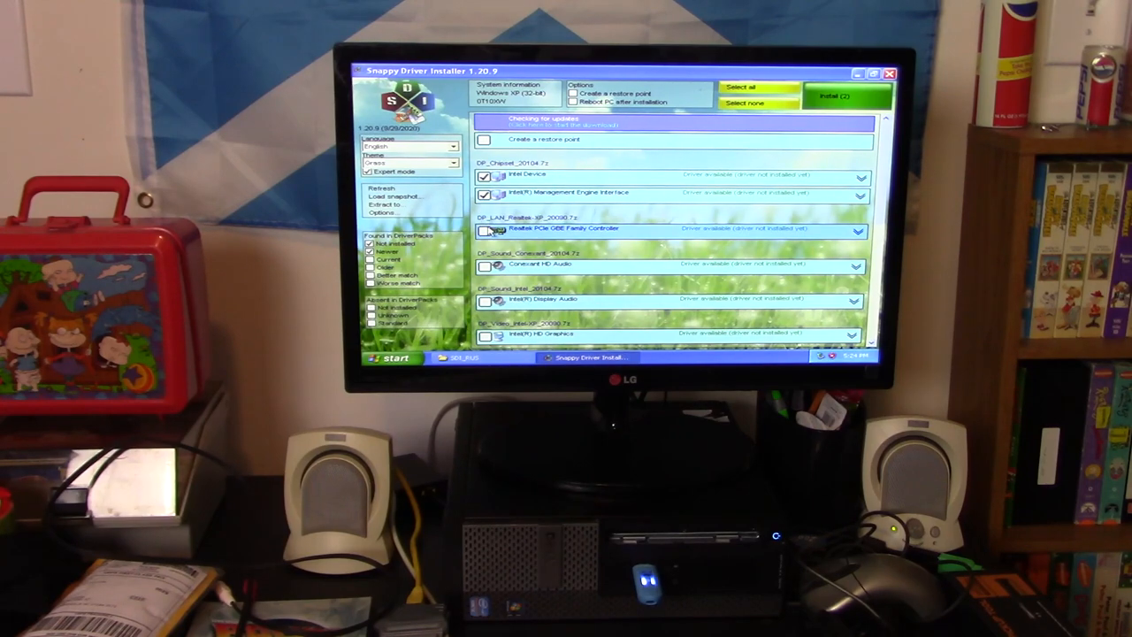
pyautogui.click(484, 231)
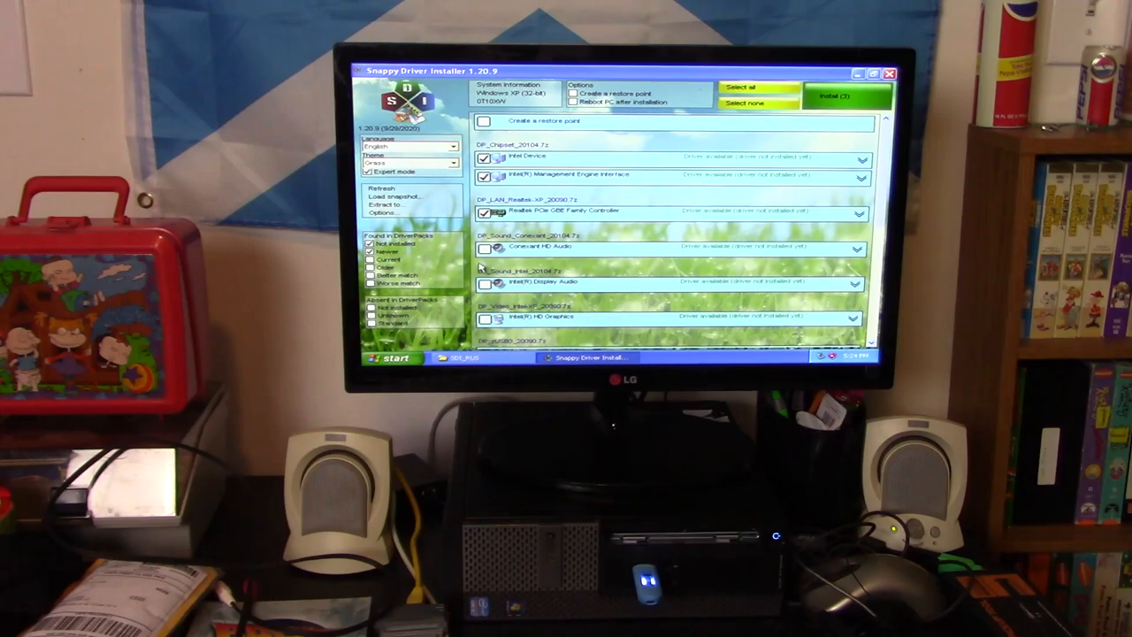
pyautogui.click(485, 282)
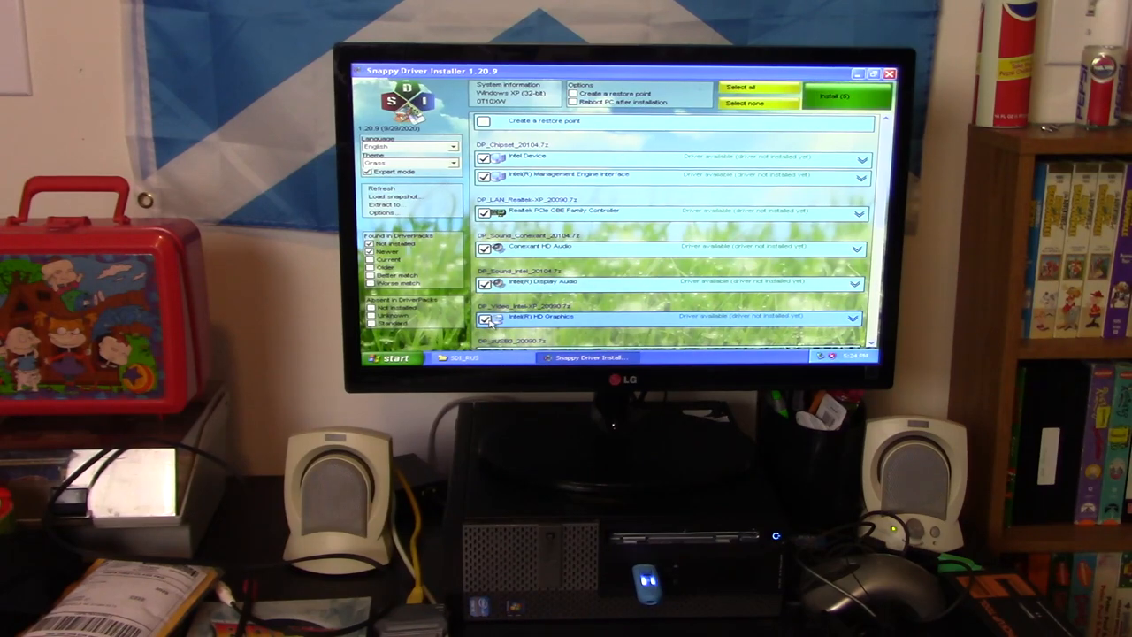
pyautogui.scroll(-3)
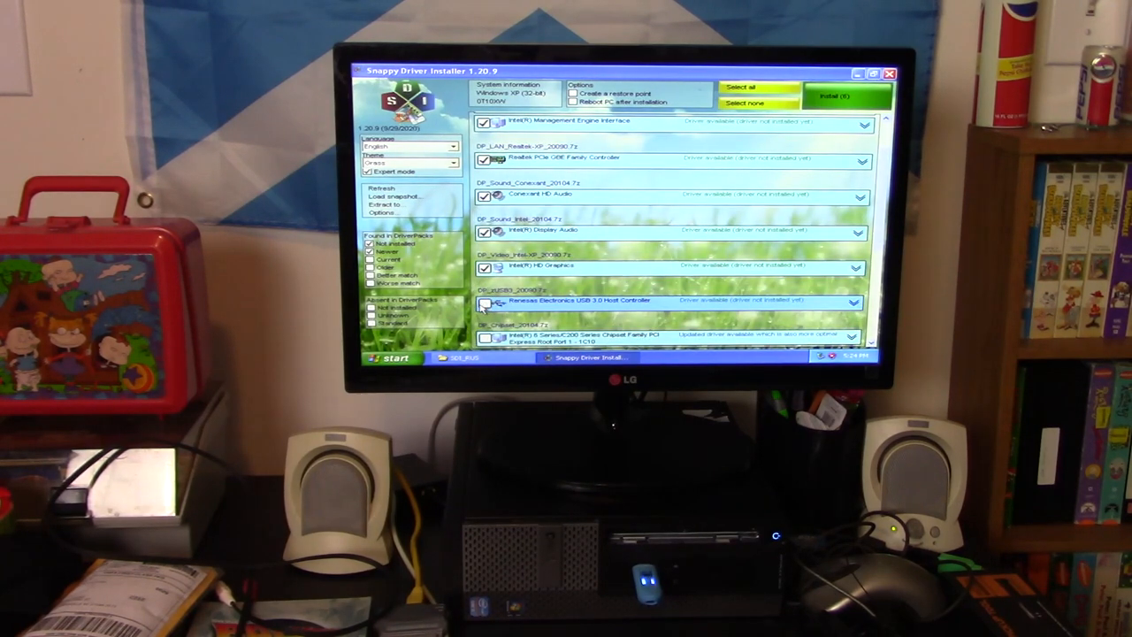
pyautogui.scroll(-3)
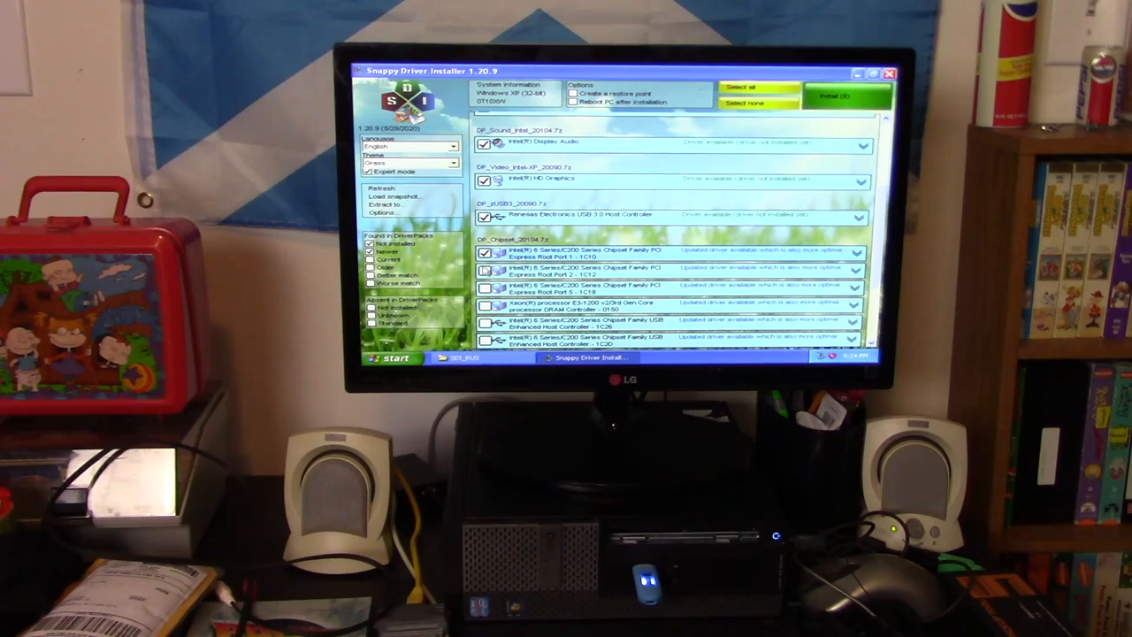
pyautogui.click(484, 324)
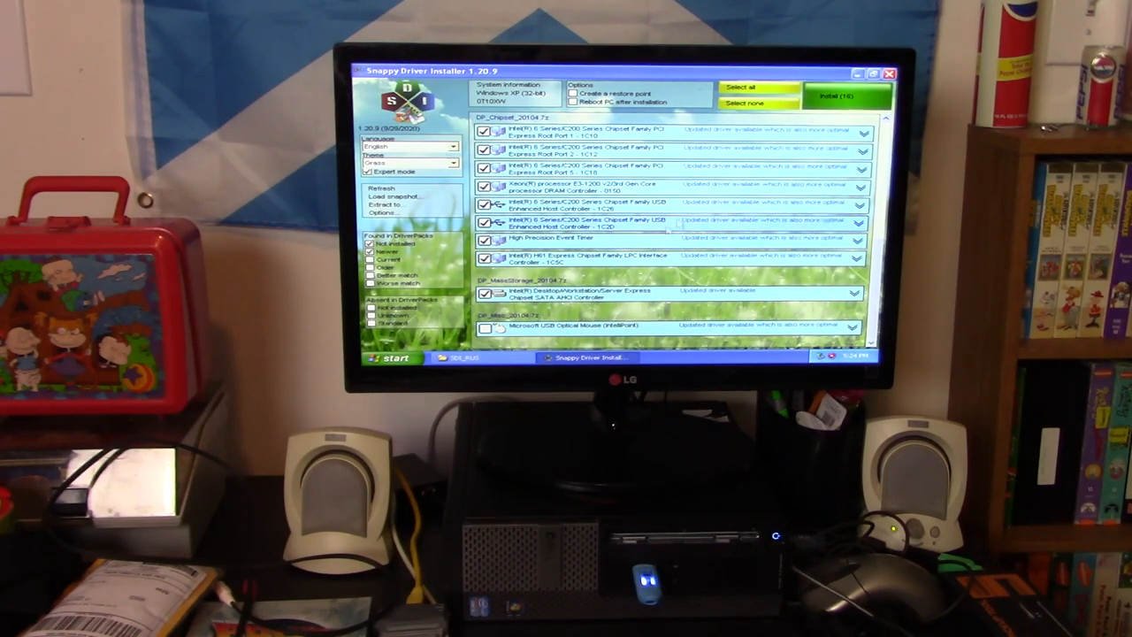
pyautogui.click(845, 96)
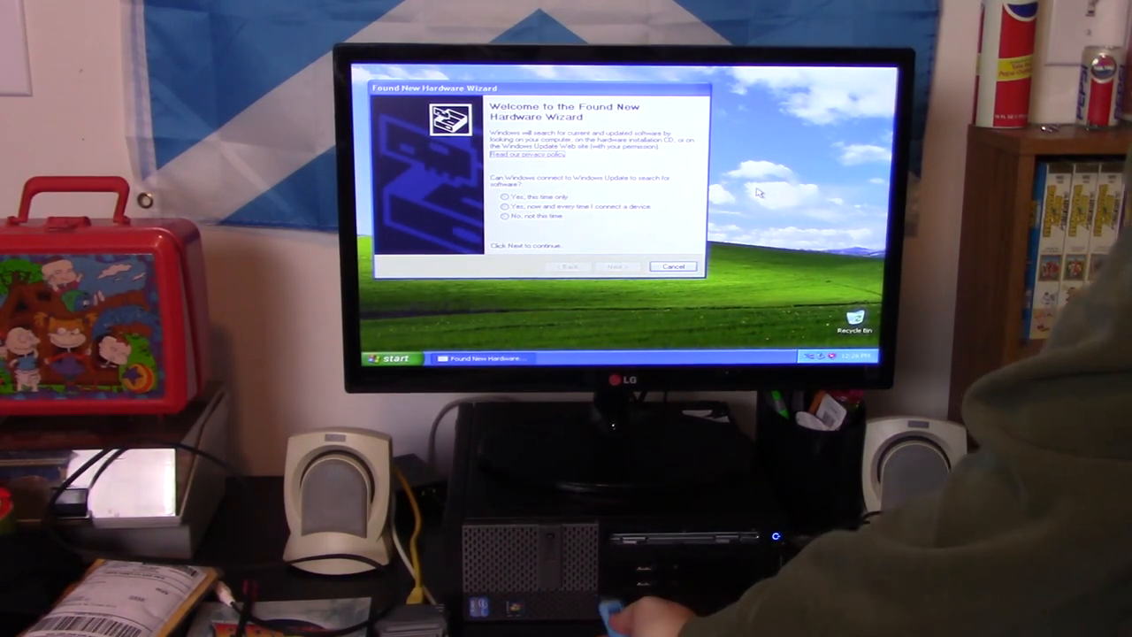
# Step: Cancel the Found New Hardware Wizard without searching for drivers
pyautogui.click(392, 358)
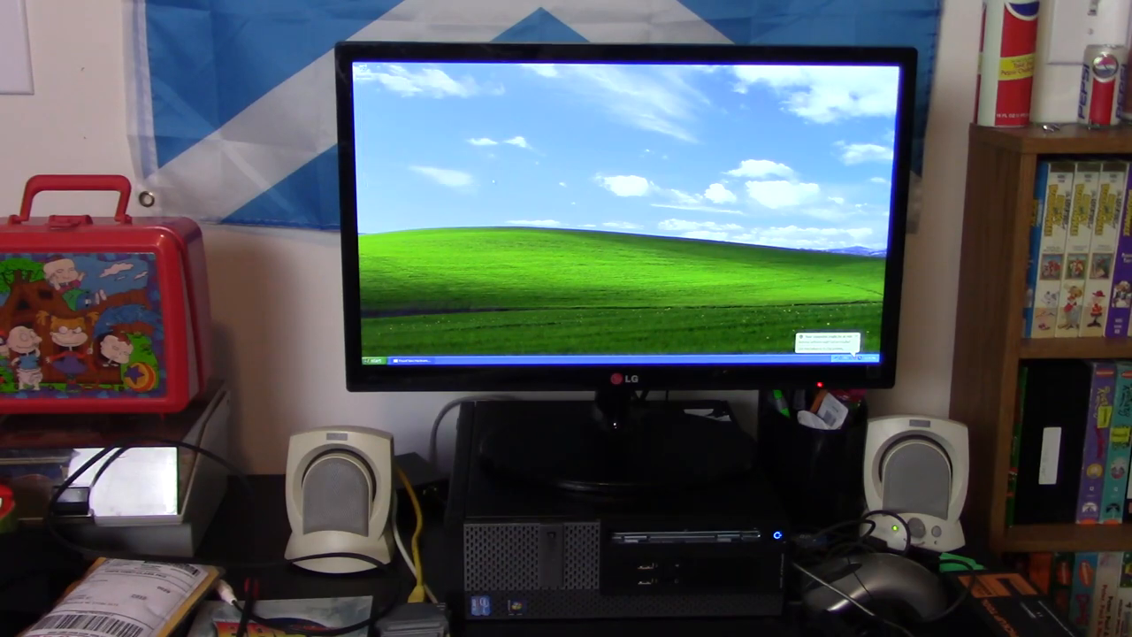
# Step: Start opening Device Manager from My Computer's hardware properties
pyautogui.click(373, 361)
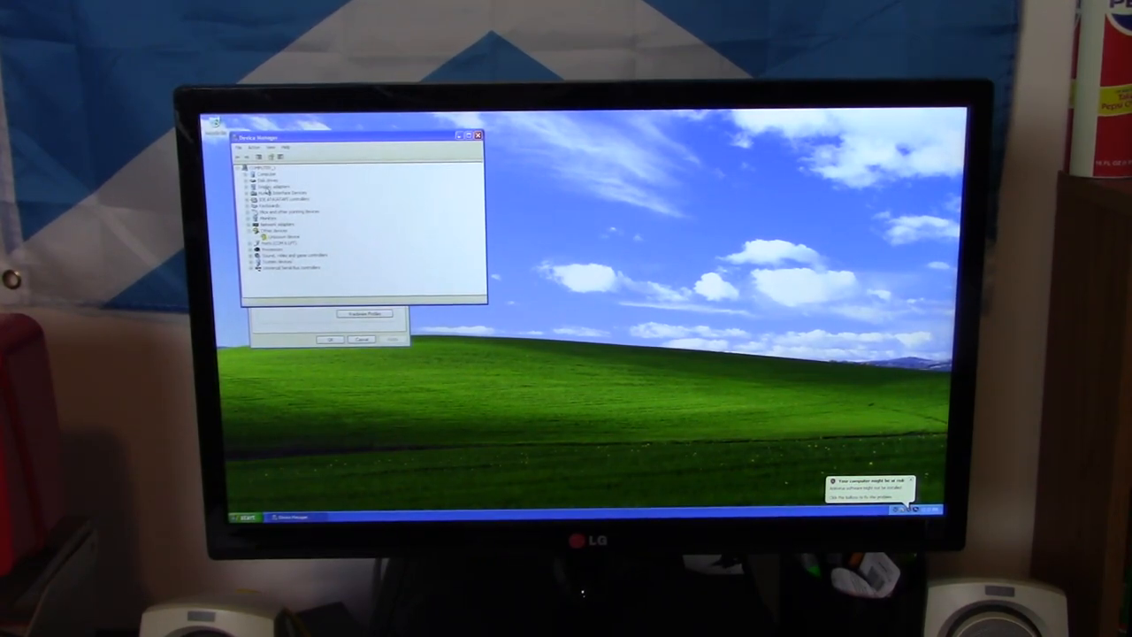
# Step: Expand a Device Manager category to check the unknown device, then close Device Manager
pyautogui.click(291, 255)
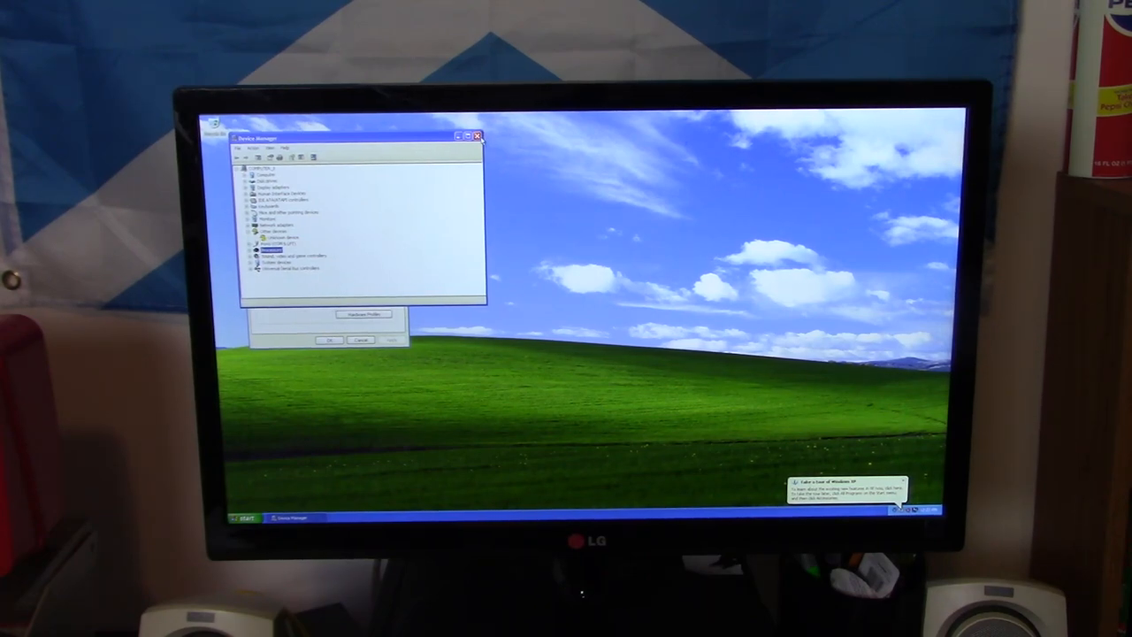
pyautogui.click(477, 135)
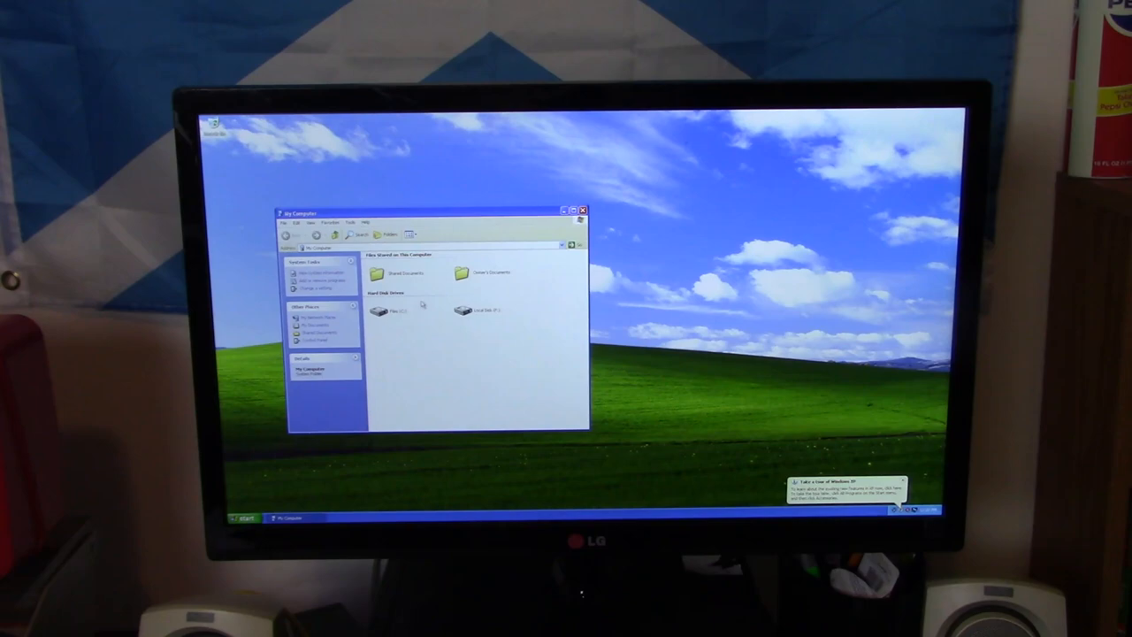
# Step: Play a sound from C:\WINDOWS\Media in Windows Media Player, accepting the default player setup
pyautogui.click(462, 311)
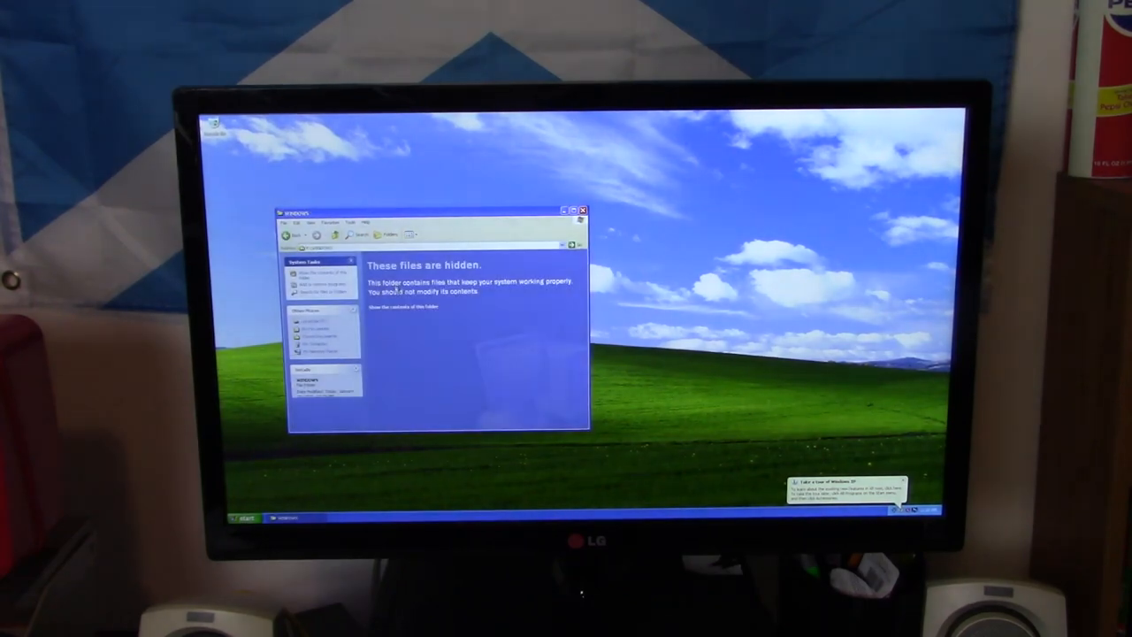
pyautogui.click(398, 306)
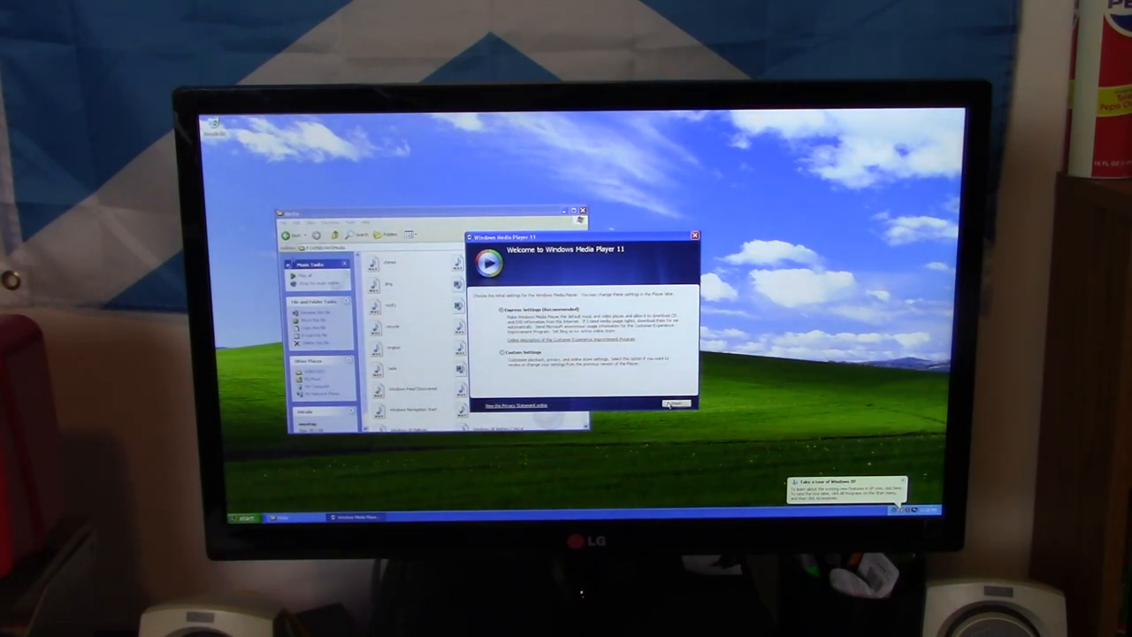
pyautogui.click(673, 404)
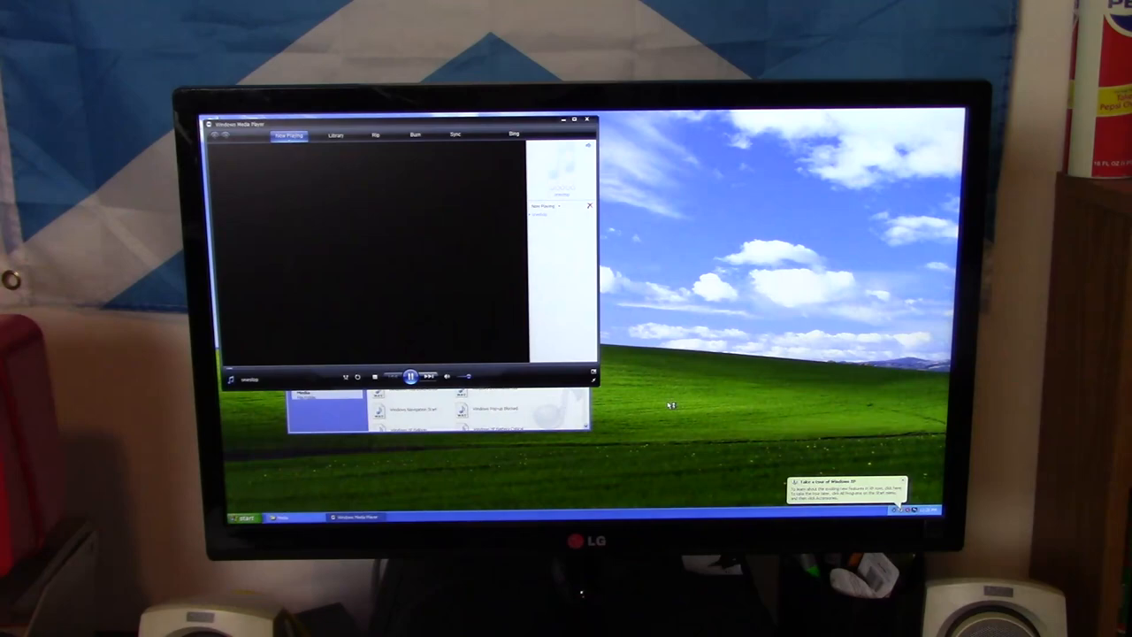